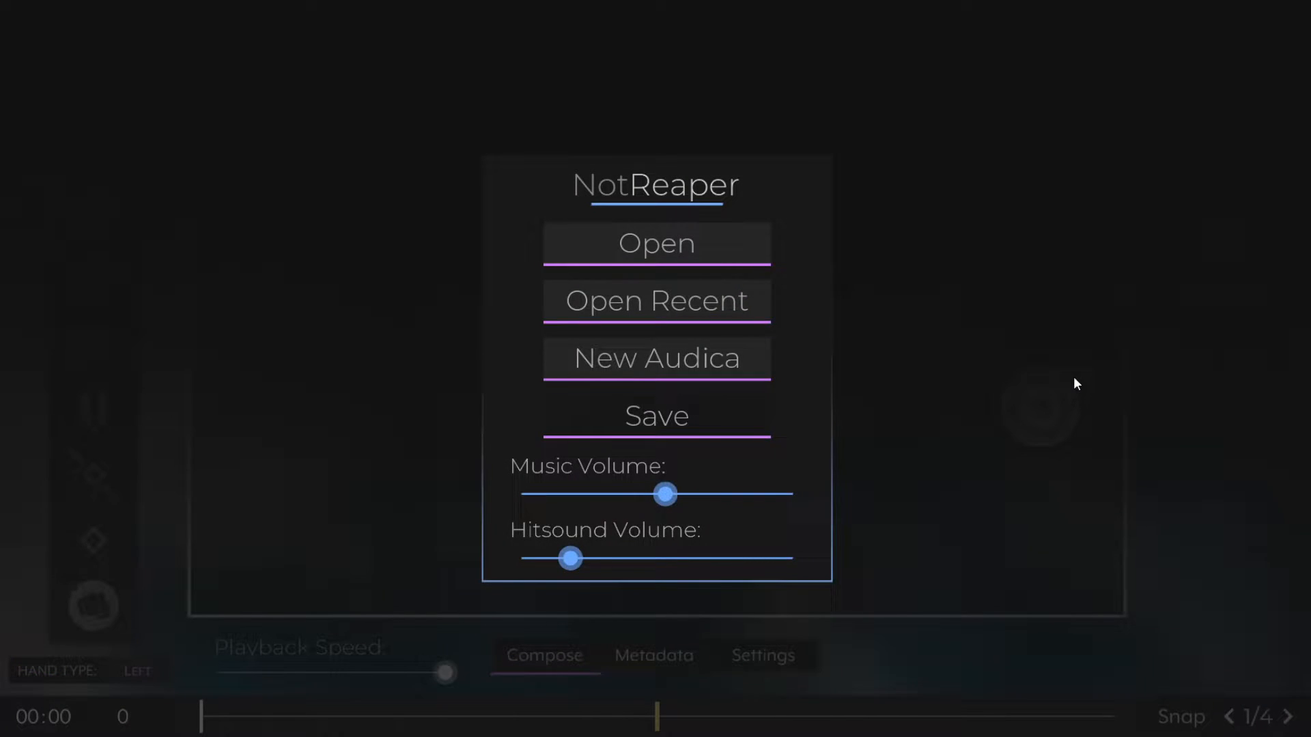
mouse_move(1196, 410)
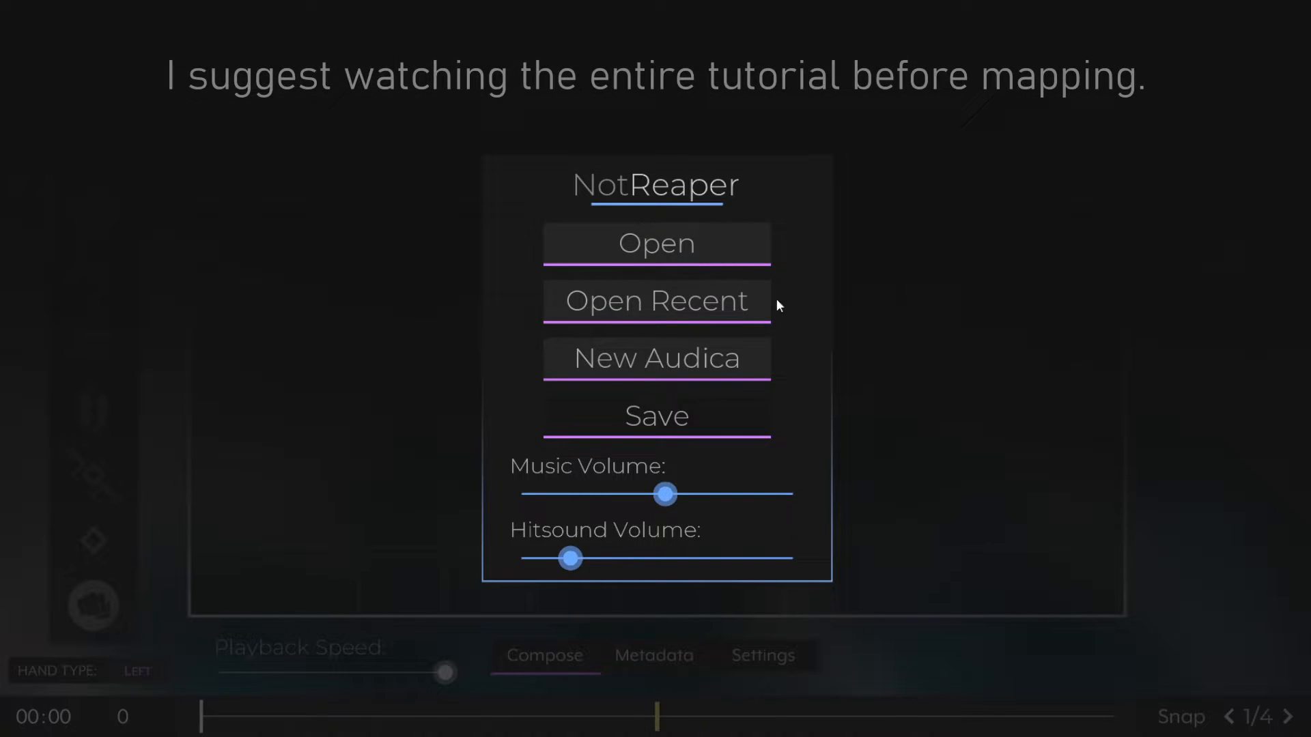
Start a new Audica map from the NotReaper start menu.
click(656, 358)
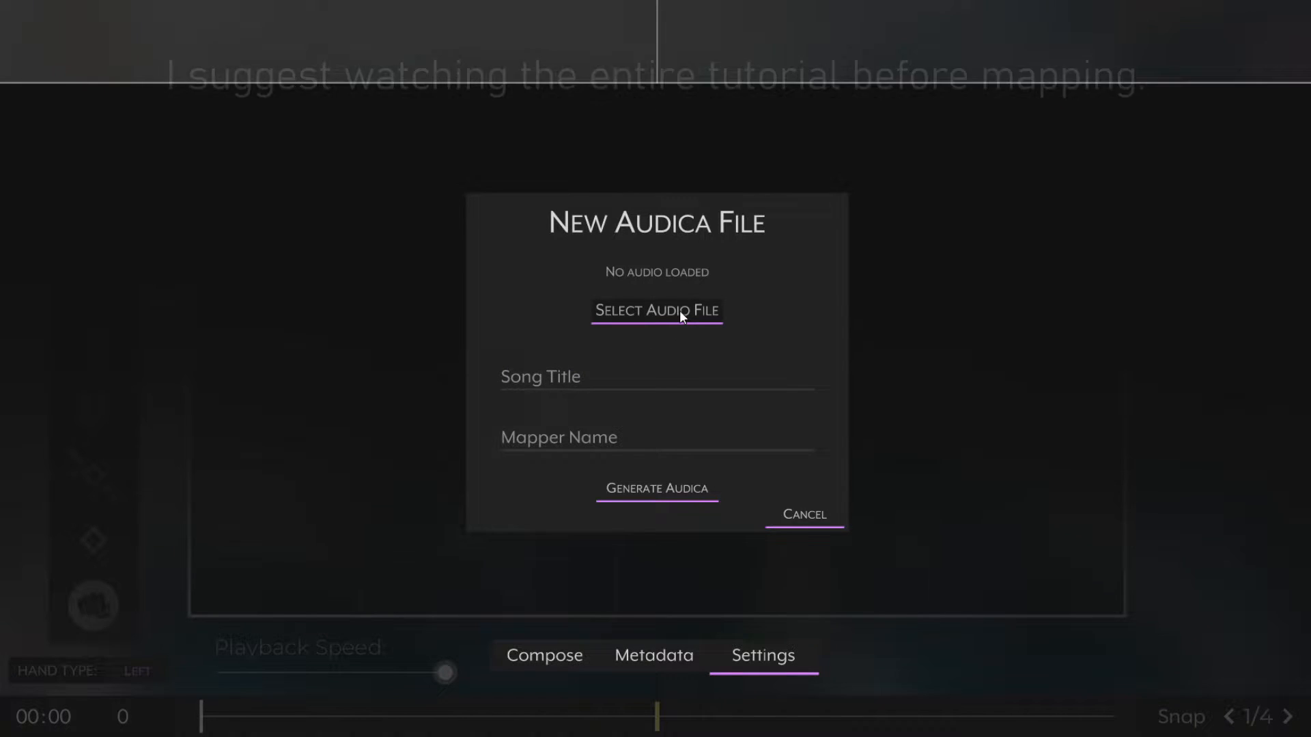
mouse_move(588, 293)
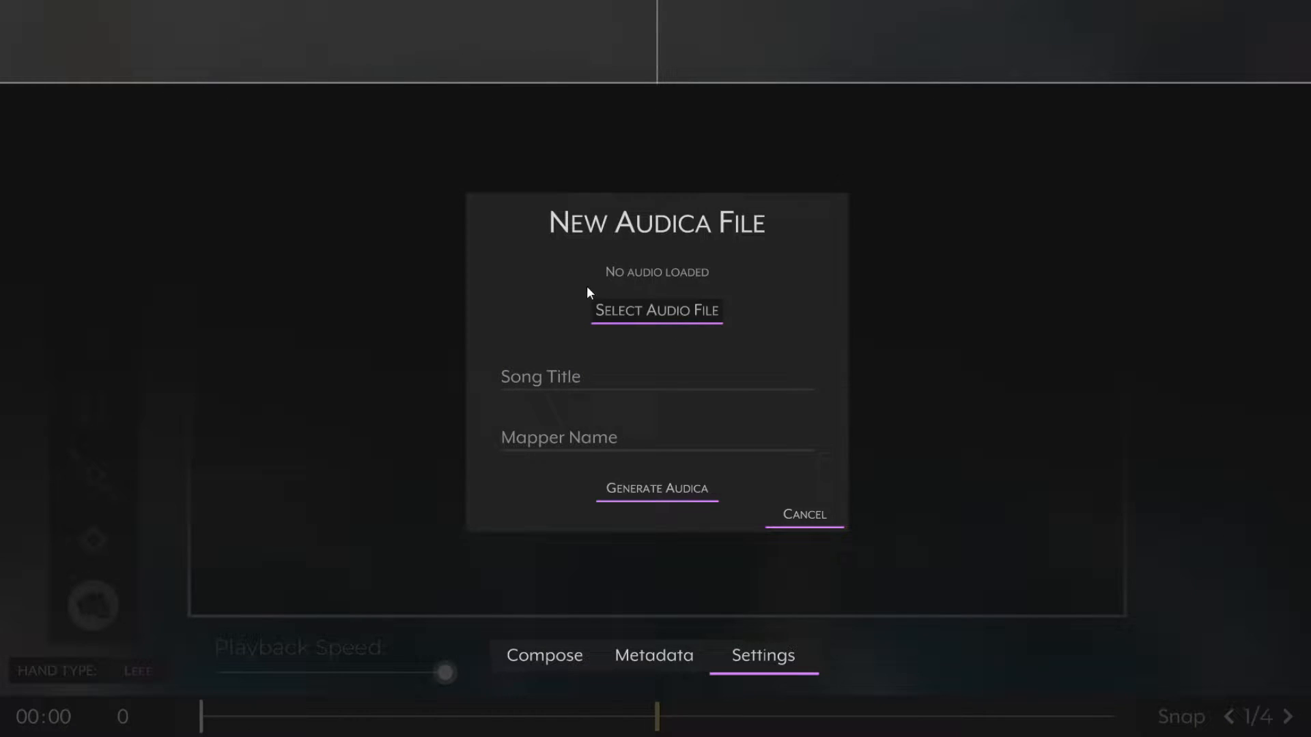
mouse_move(221, 122)
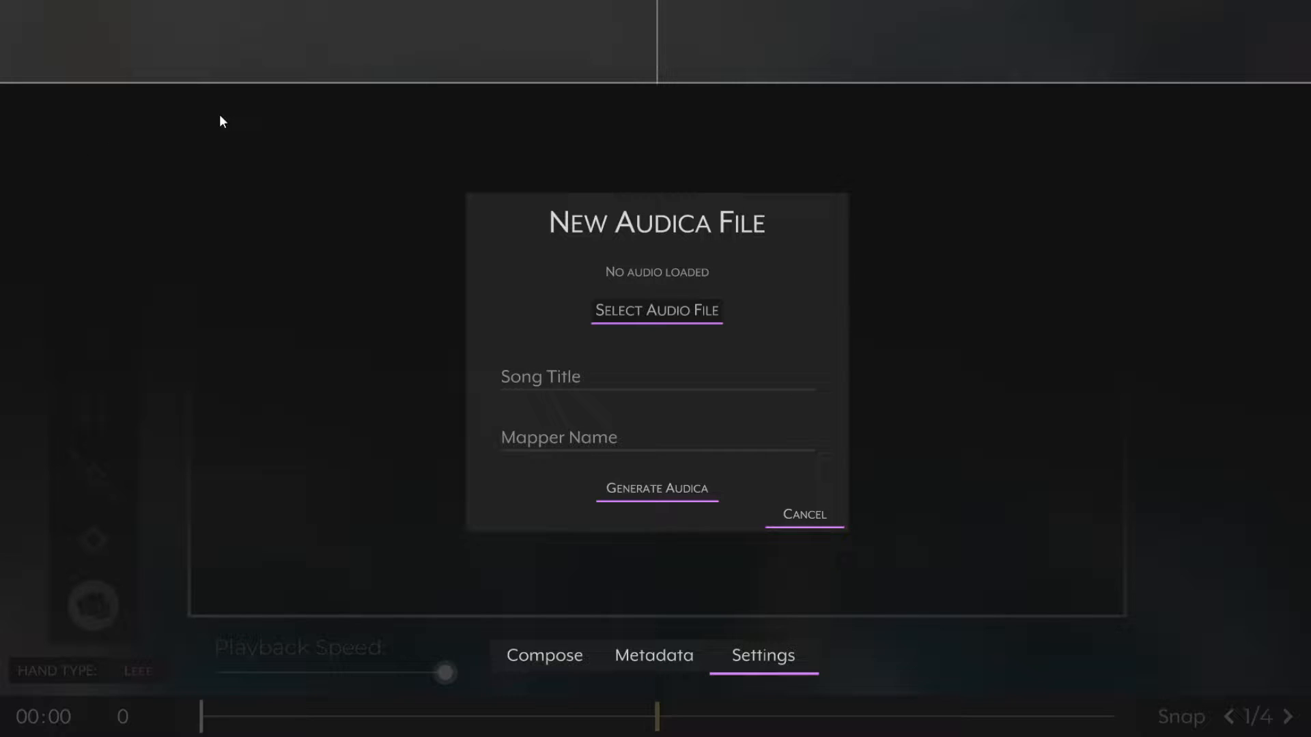
mouse_move(270, 107)
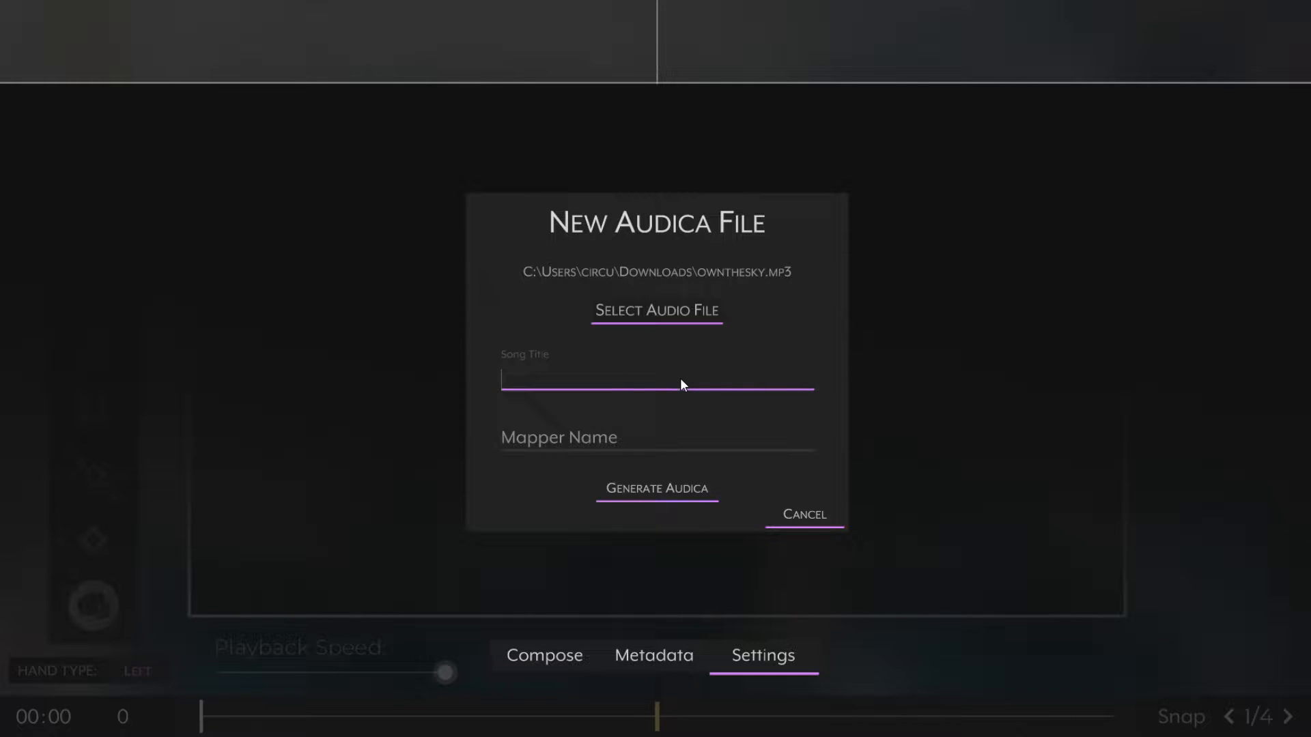
Generate a new map titled 'Own The Sky' with mapper name CircuitLord.
text(Own The Sky)
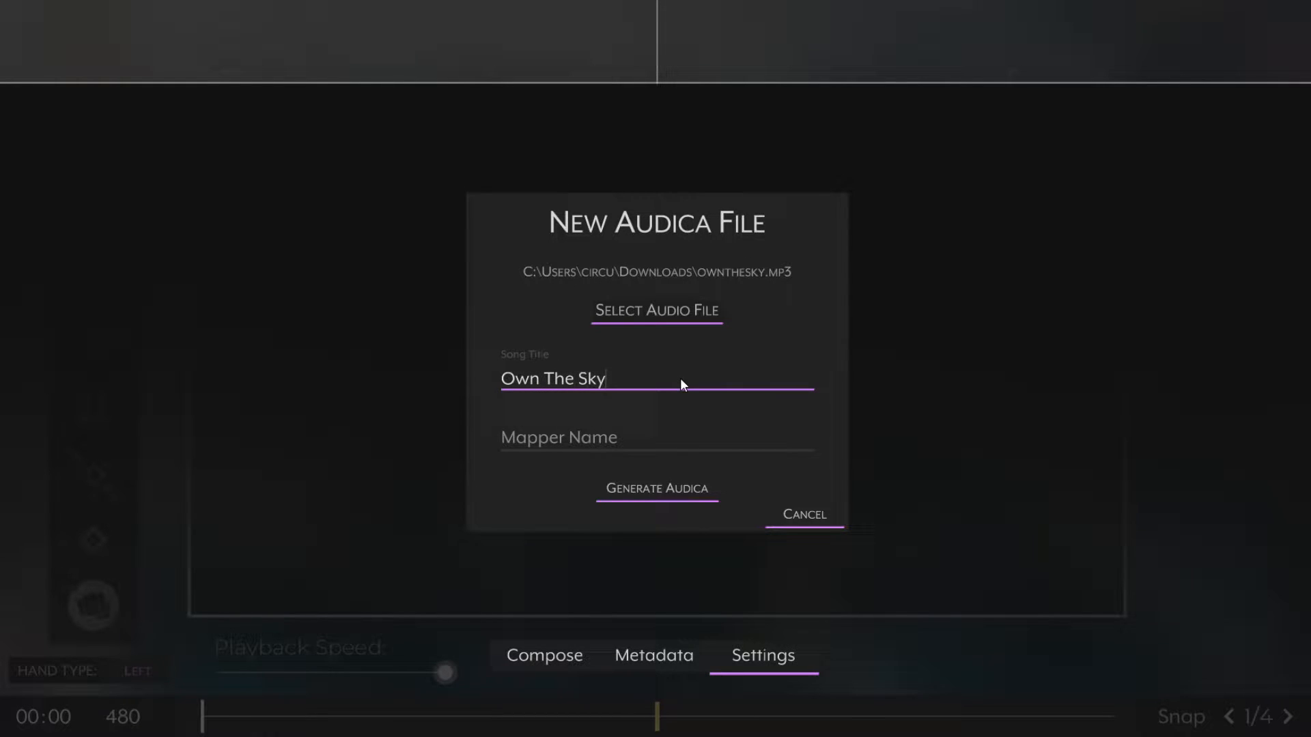
text(CircuitLord)
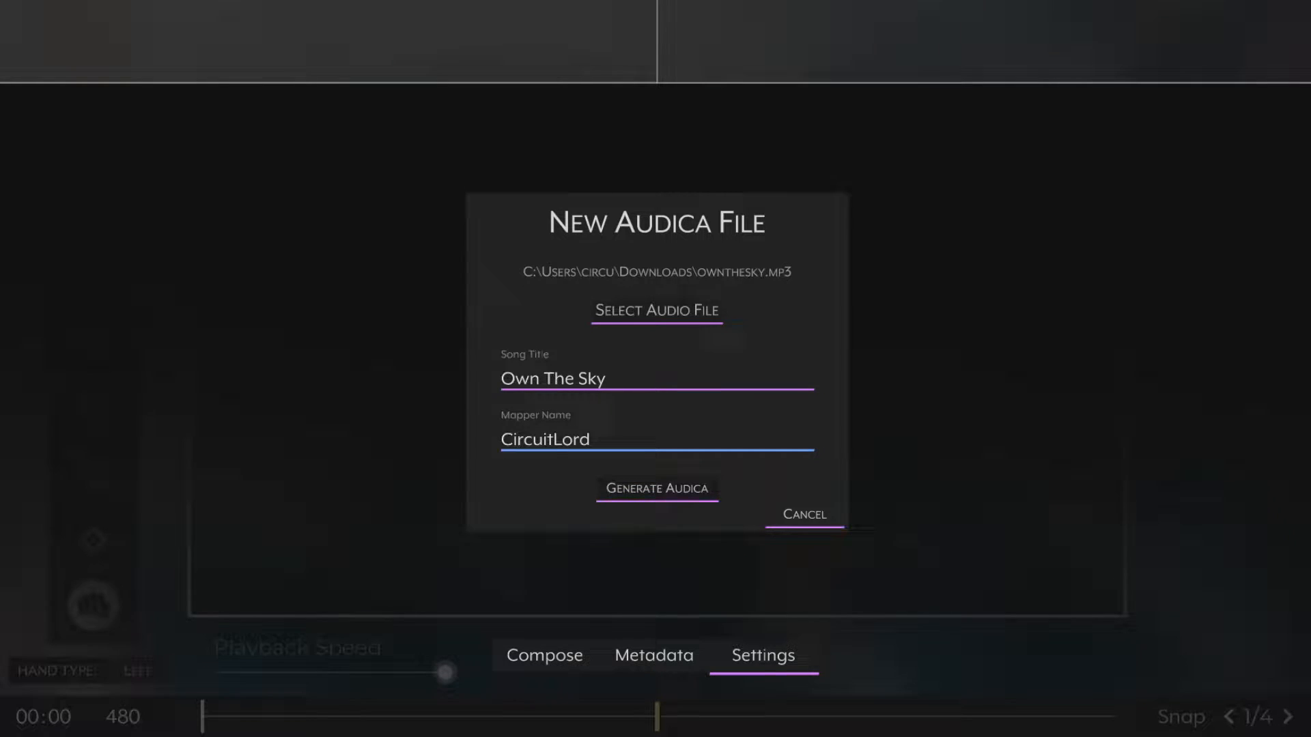
click(656, 488)
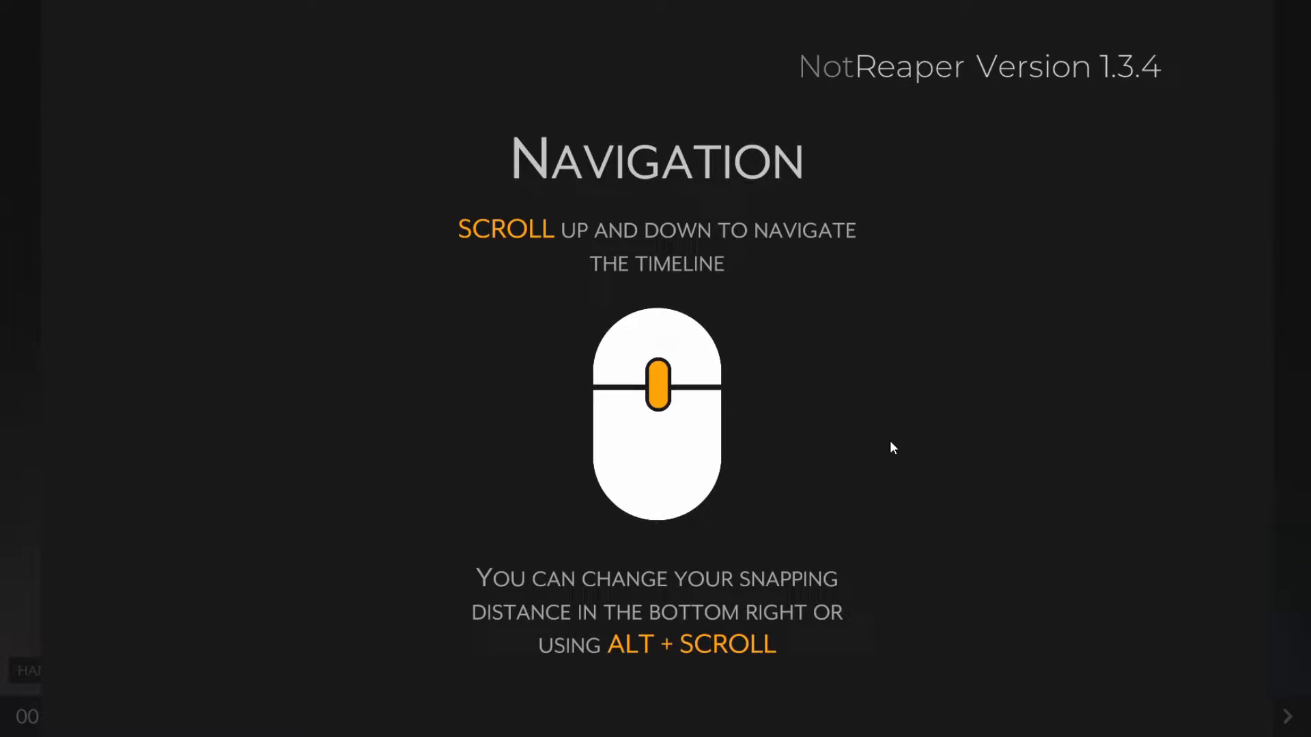
scroll(down, 3)
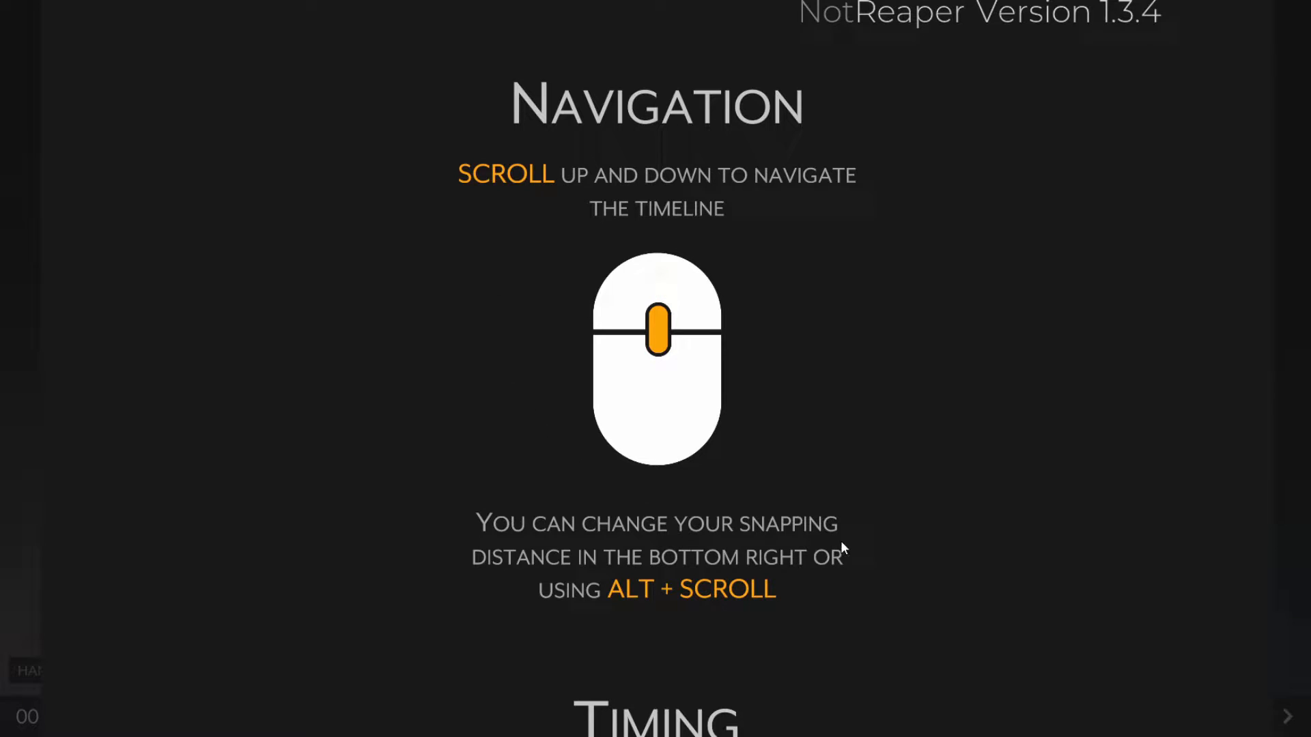
scroll(down, 3)
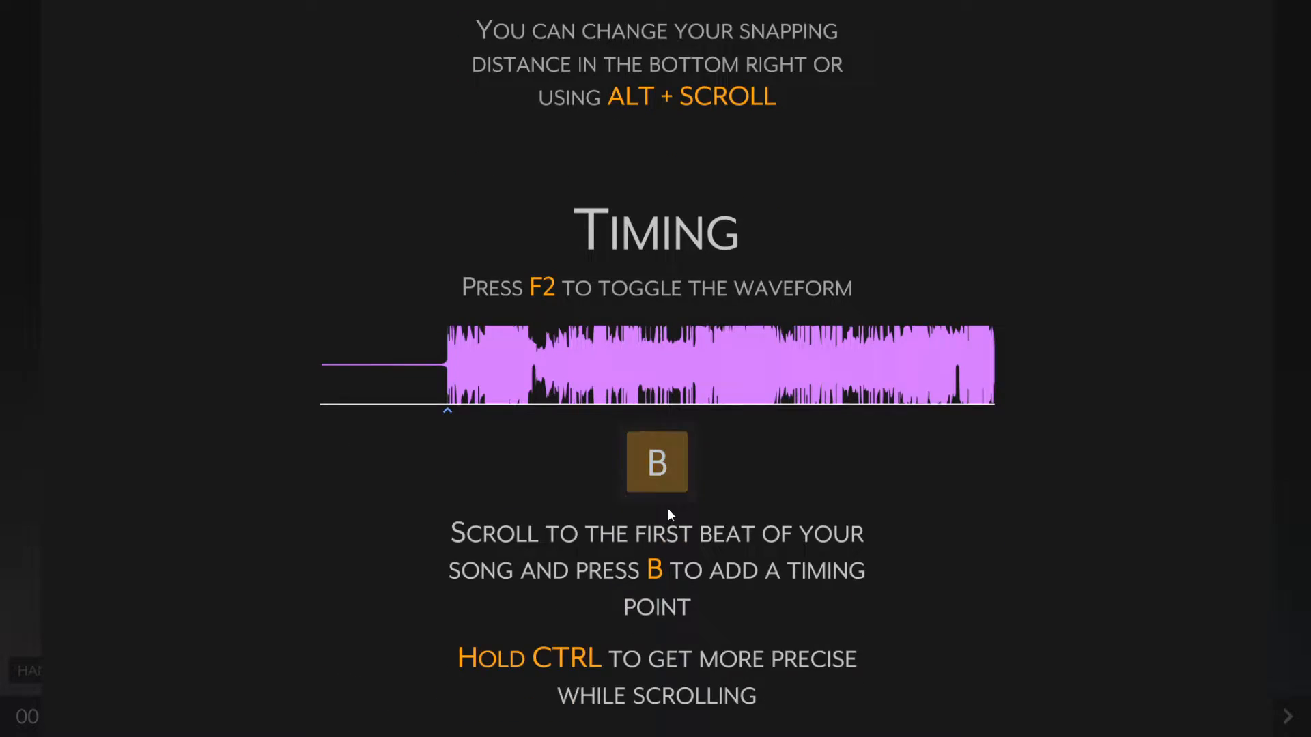
scroll(down, 3)
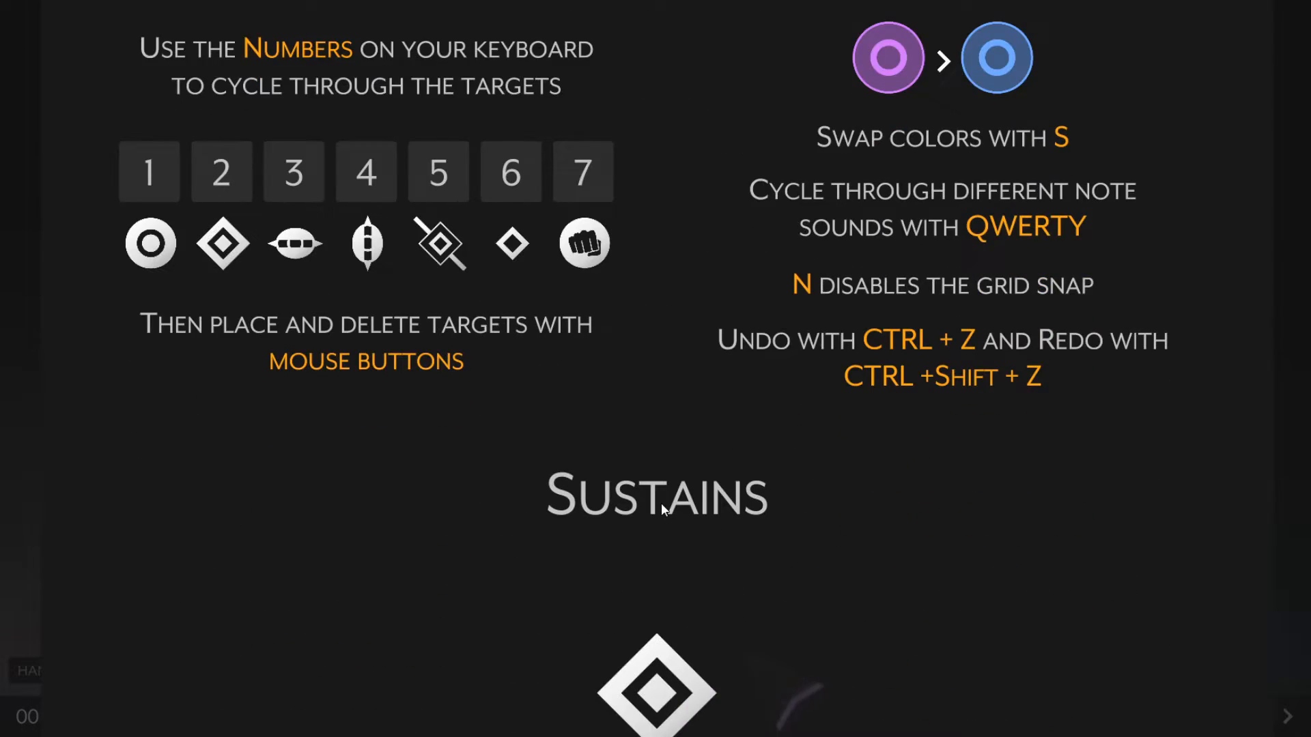
scroll(down, 3)
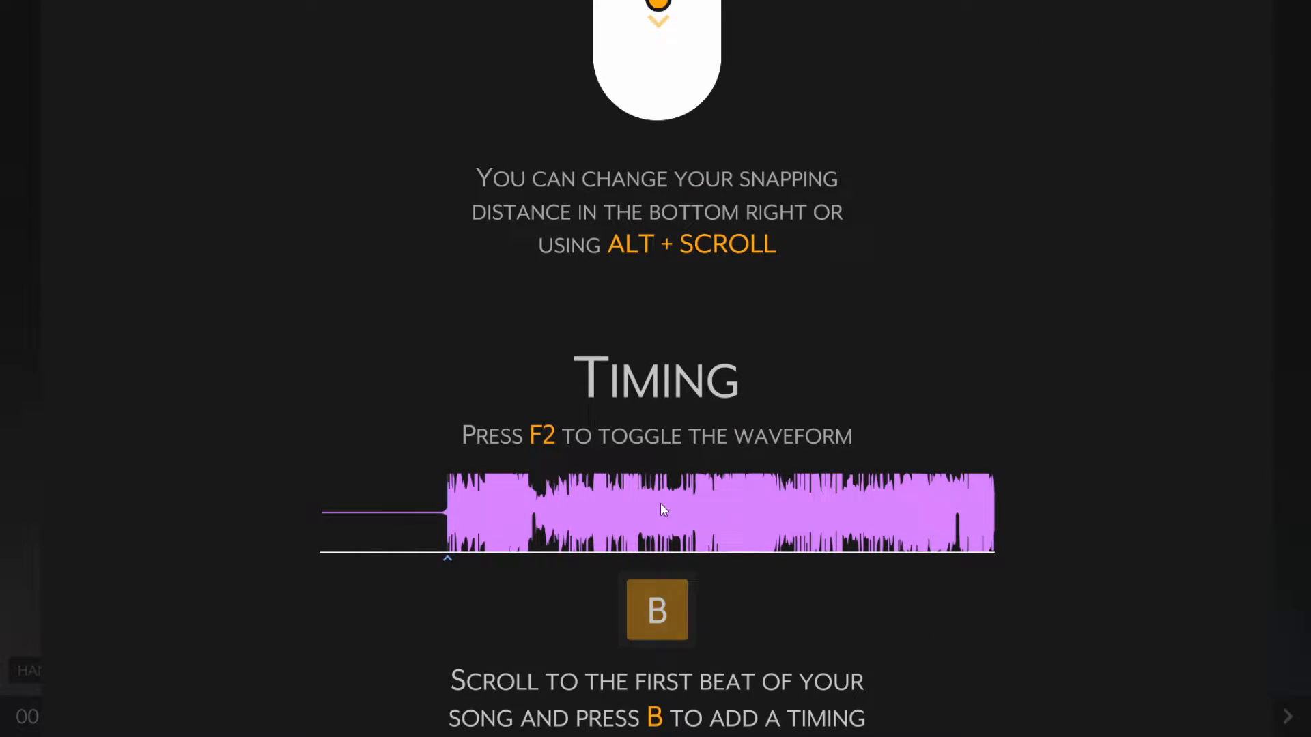
scroll(down, 3)
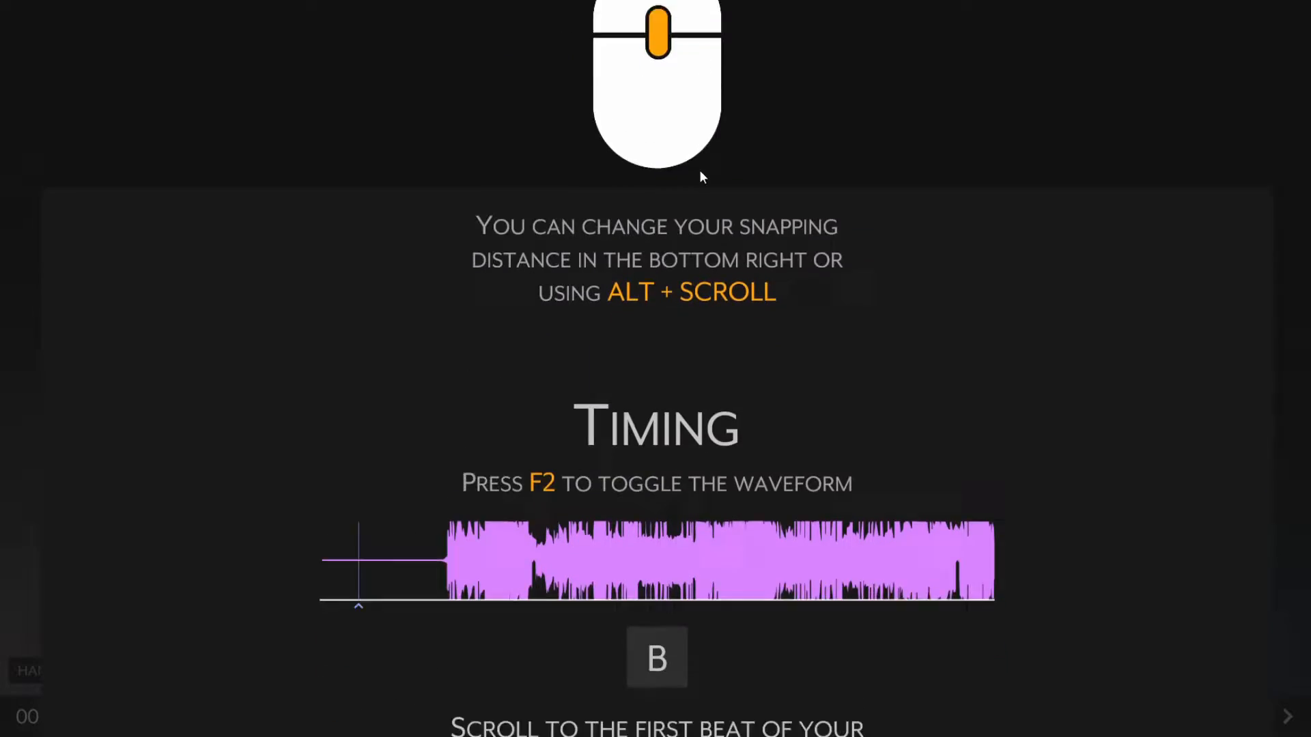
scroll(down, 3)
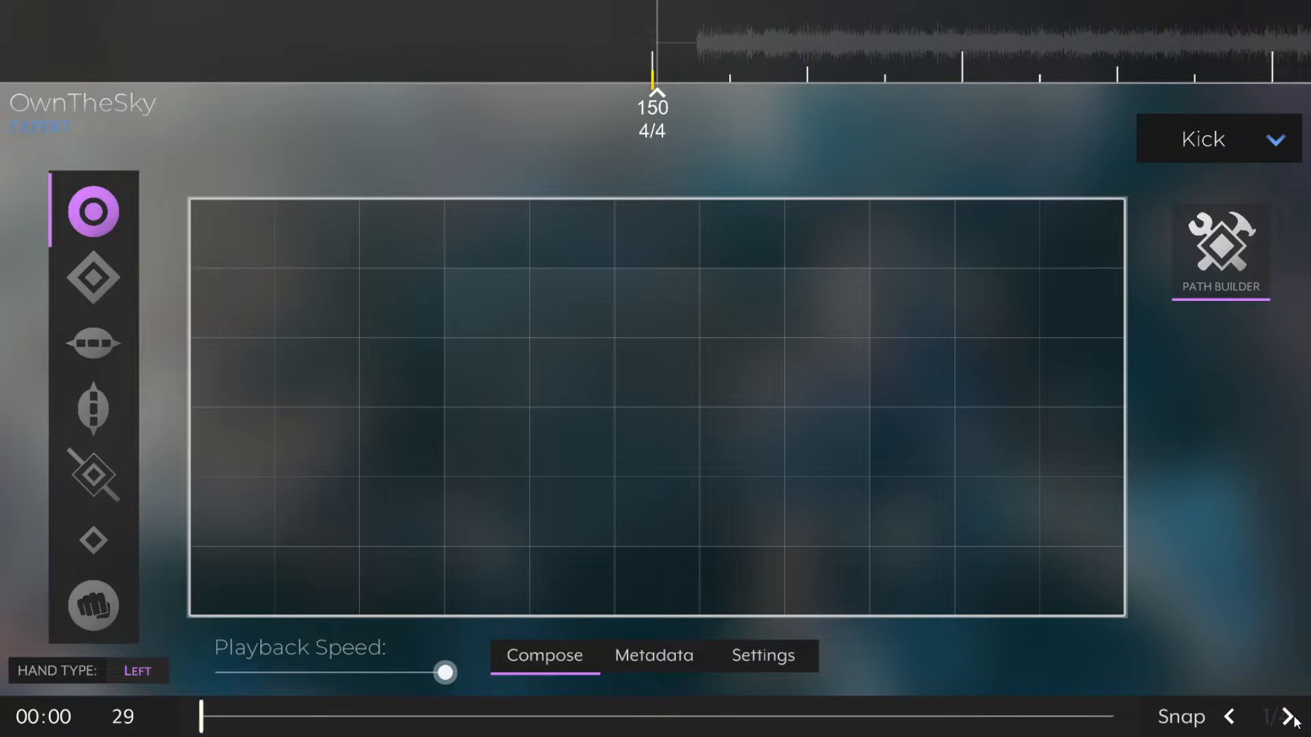
Set snapping to 1/16 and add a 174 BPM, 4/4 timing point after the 150 marker.
click(868, 338)
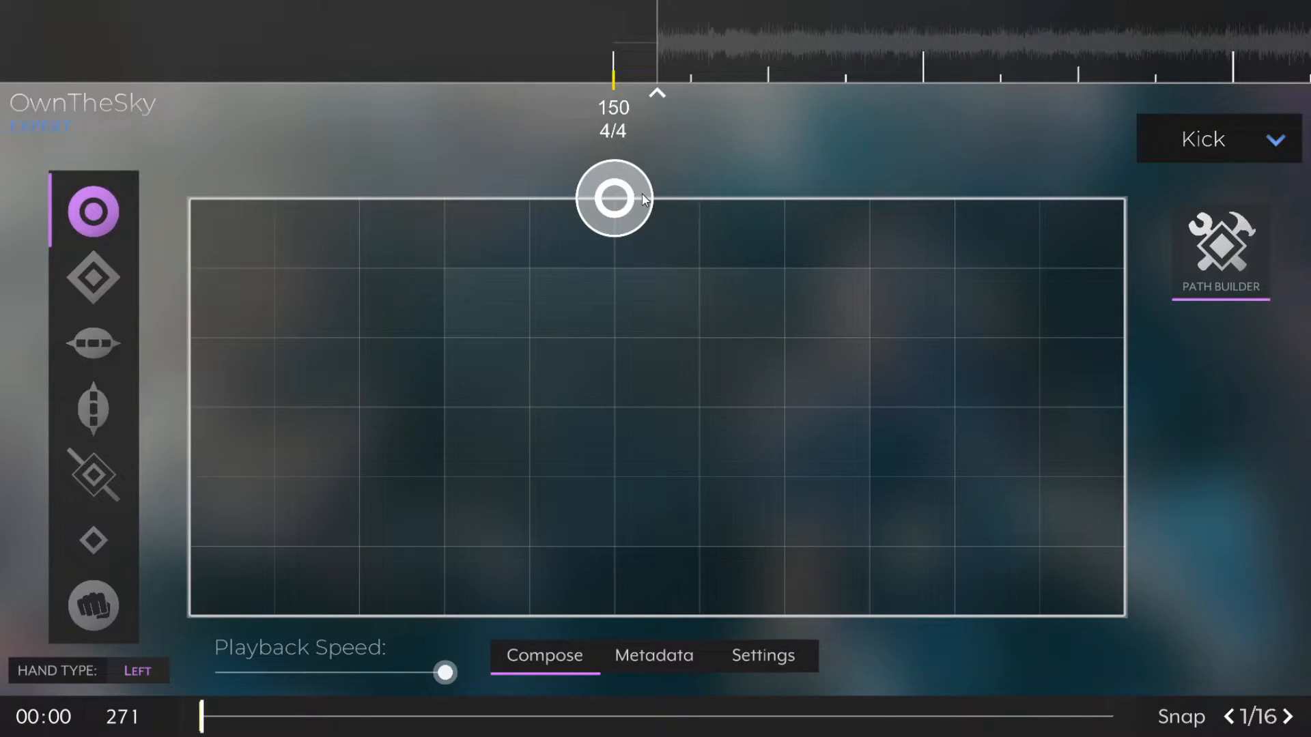
click(613, 108)
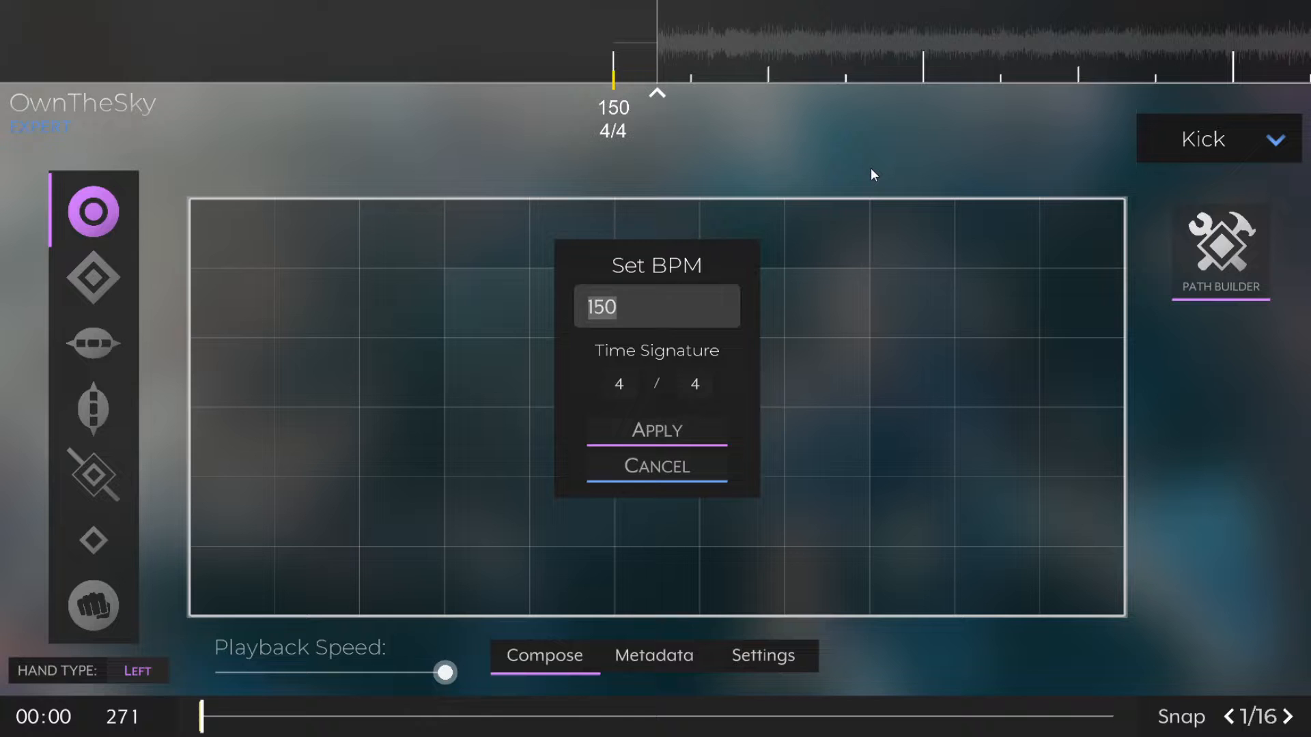
text(17)
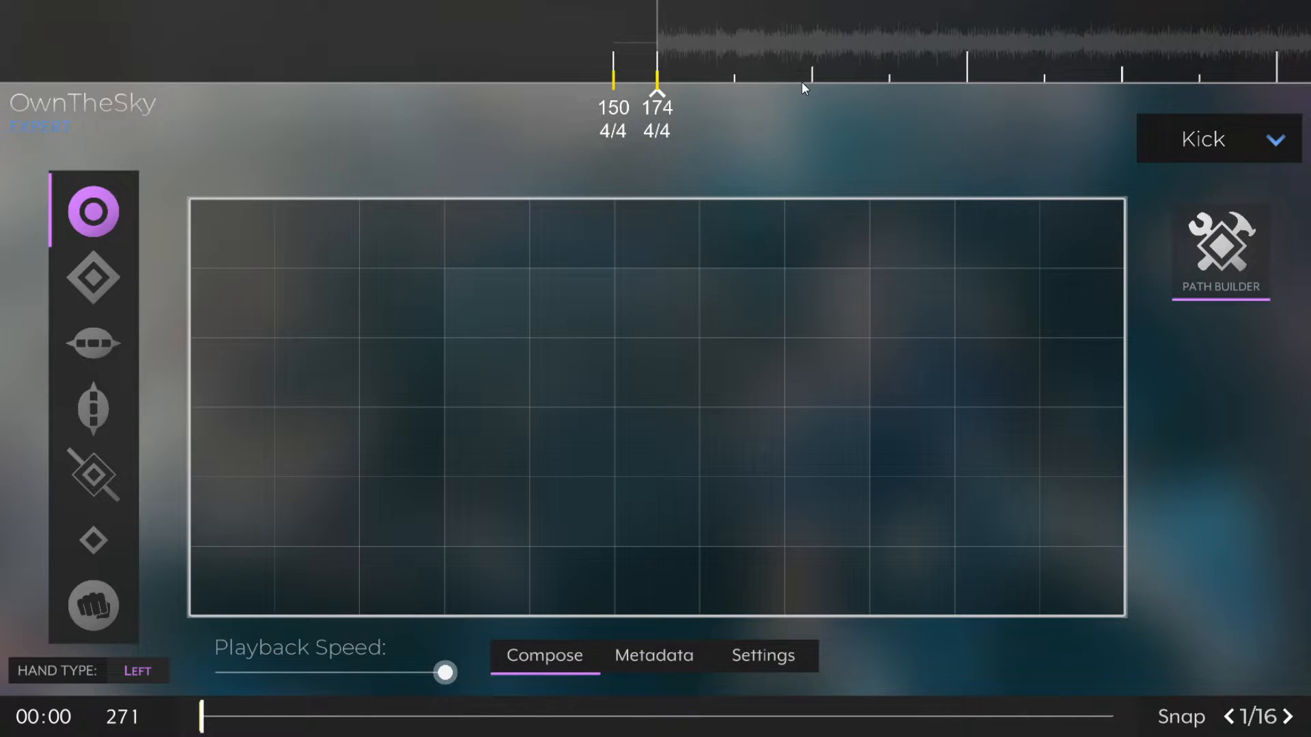
click(870, 198)
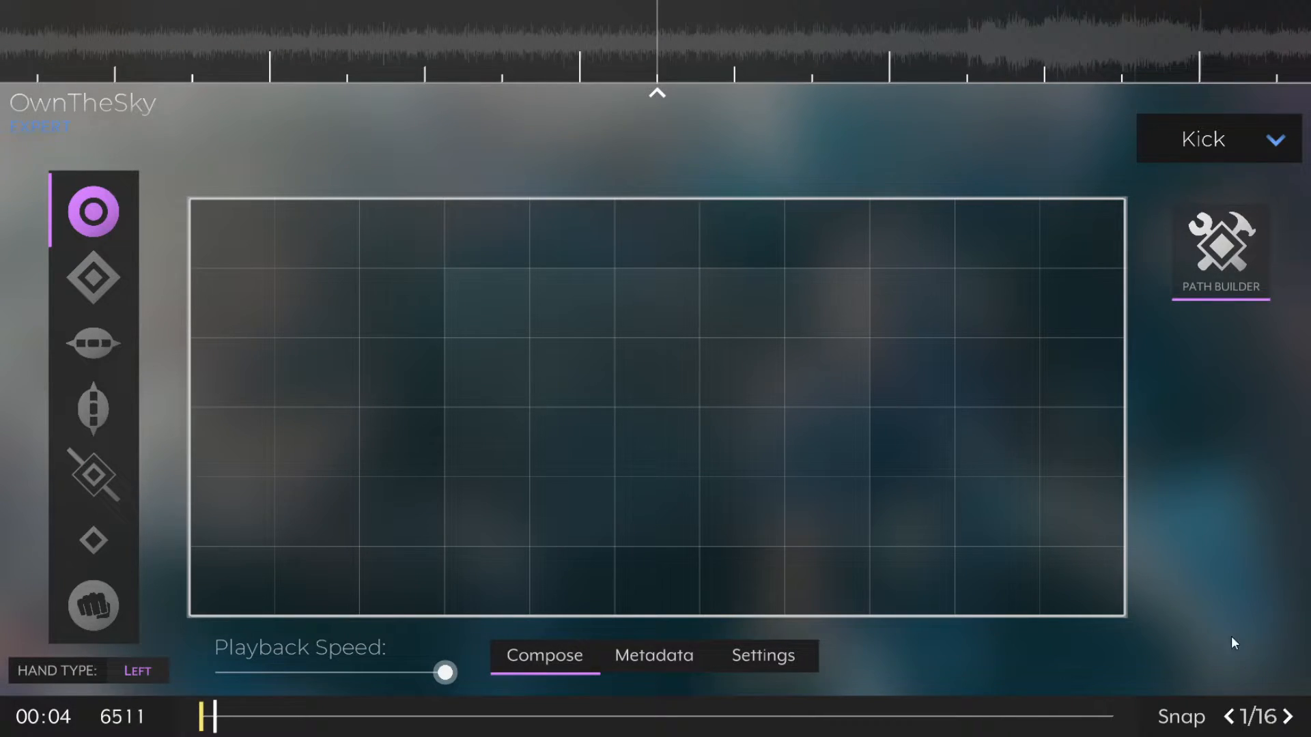
Add 1 second of silence to the beginning of the audio track.
click(953, 547)
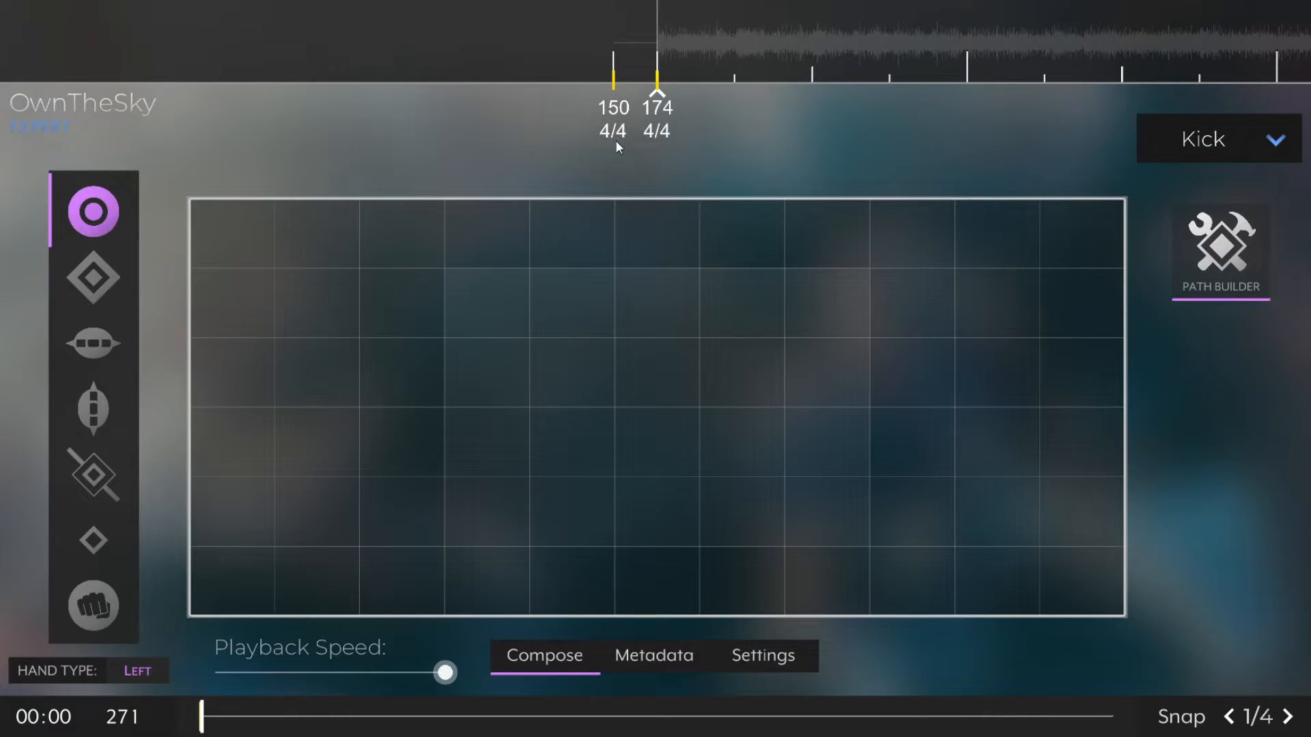
mouse_move(592, 171)
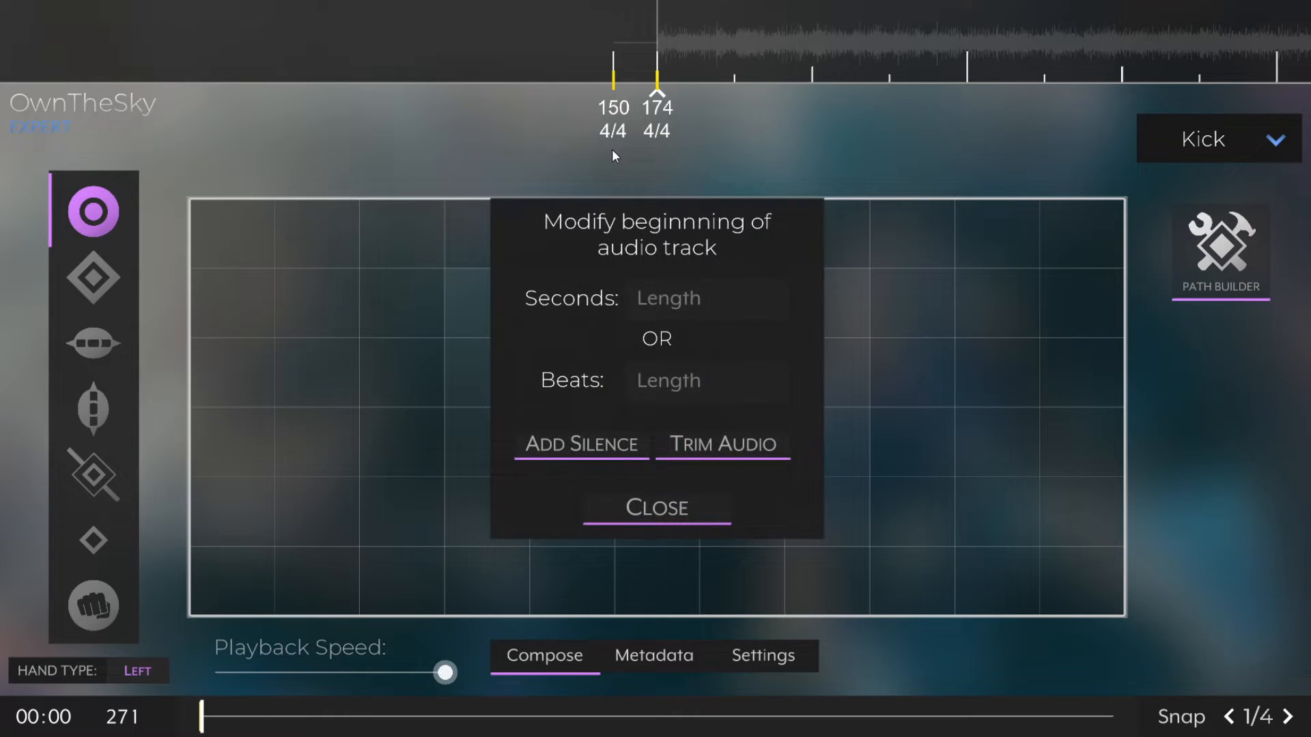
click(704, 298)
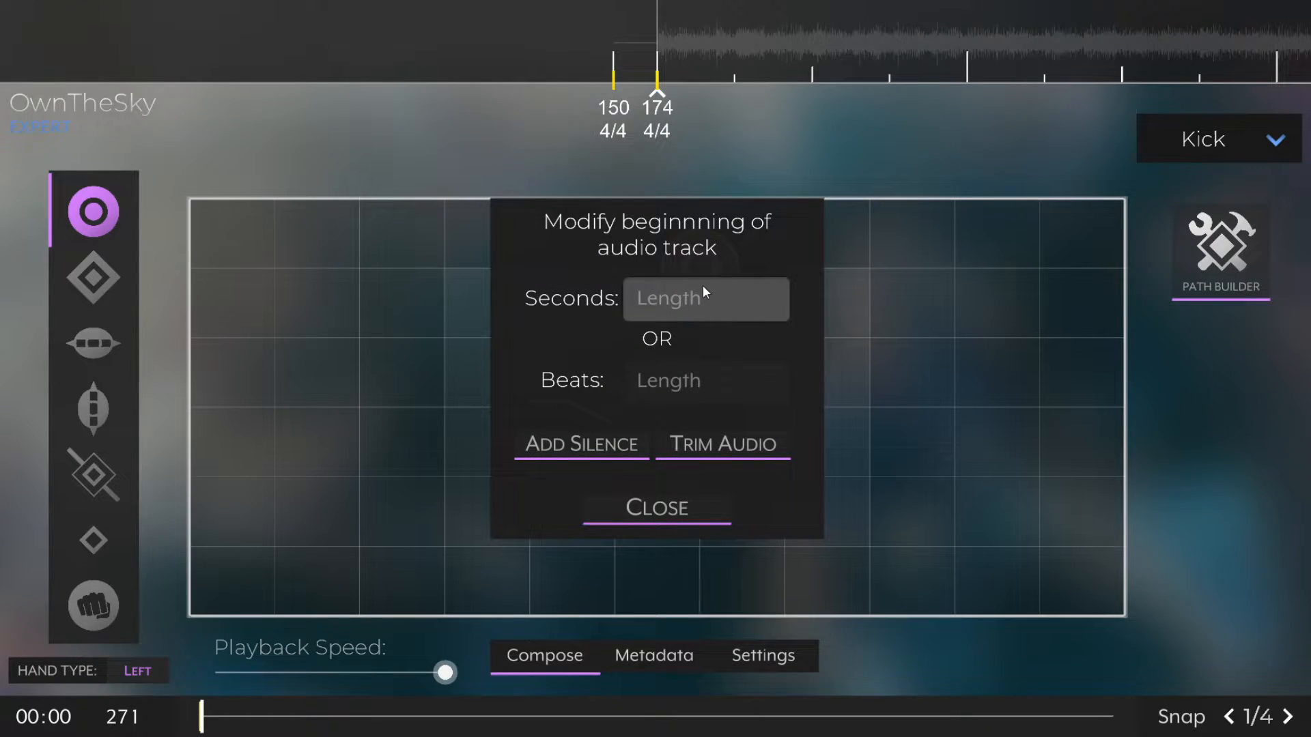
text(1)
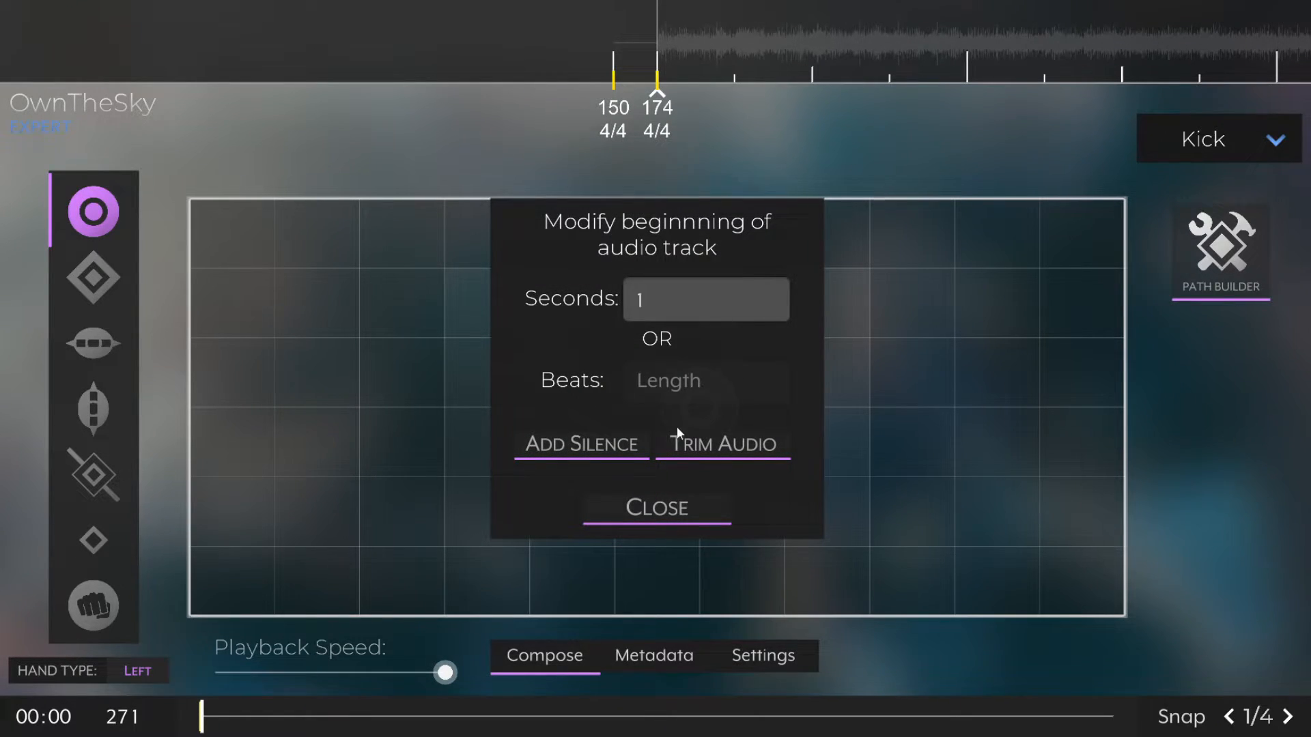
click(721, 444)
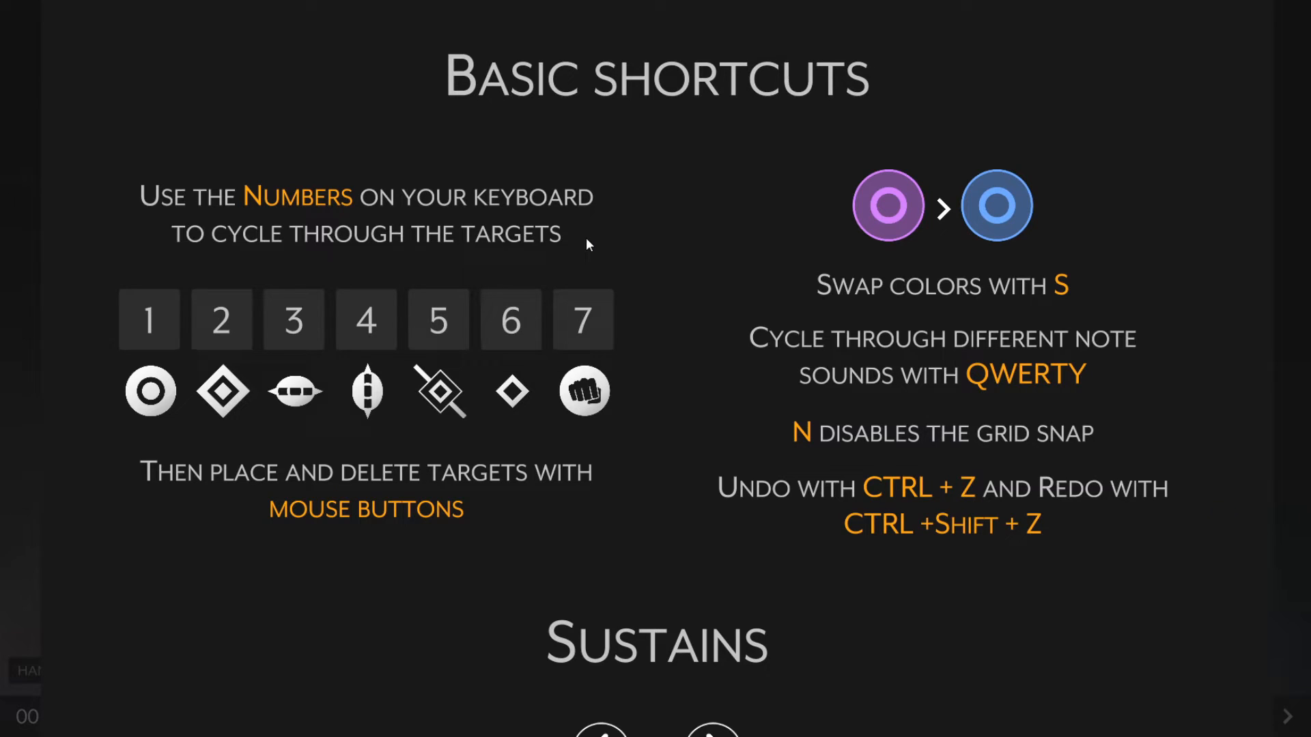
mouse_move(164, 332)
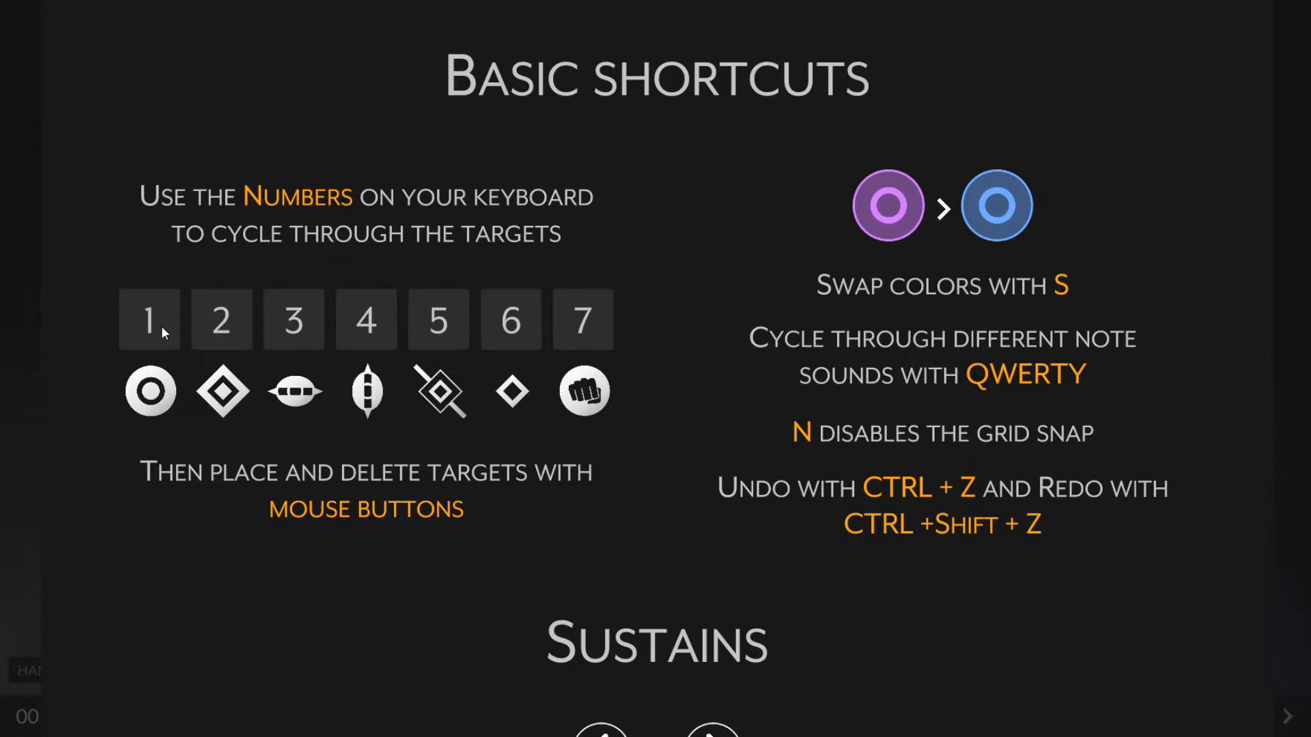
mouse_move(566, 388)
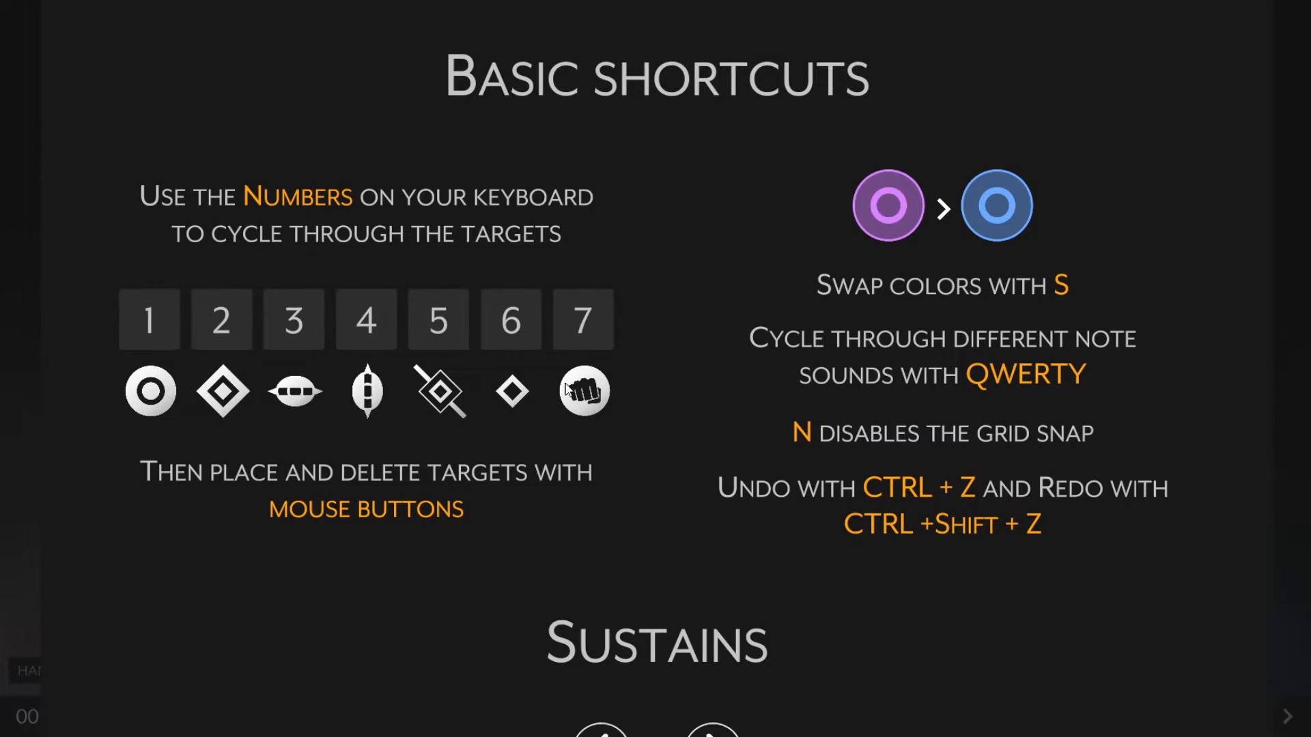
mouse_move(544, 502)
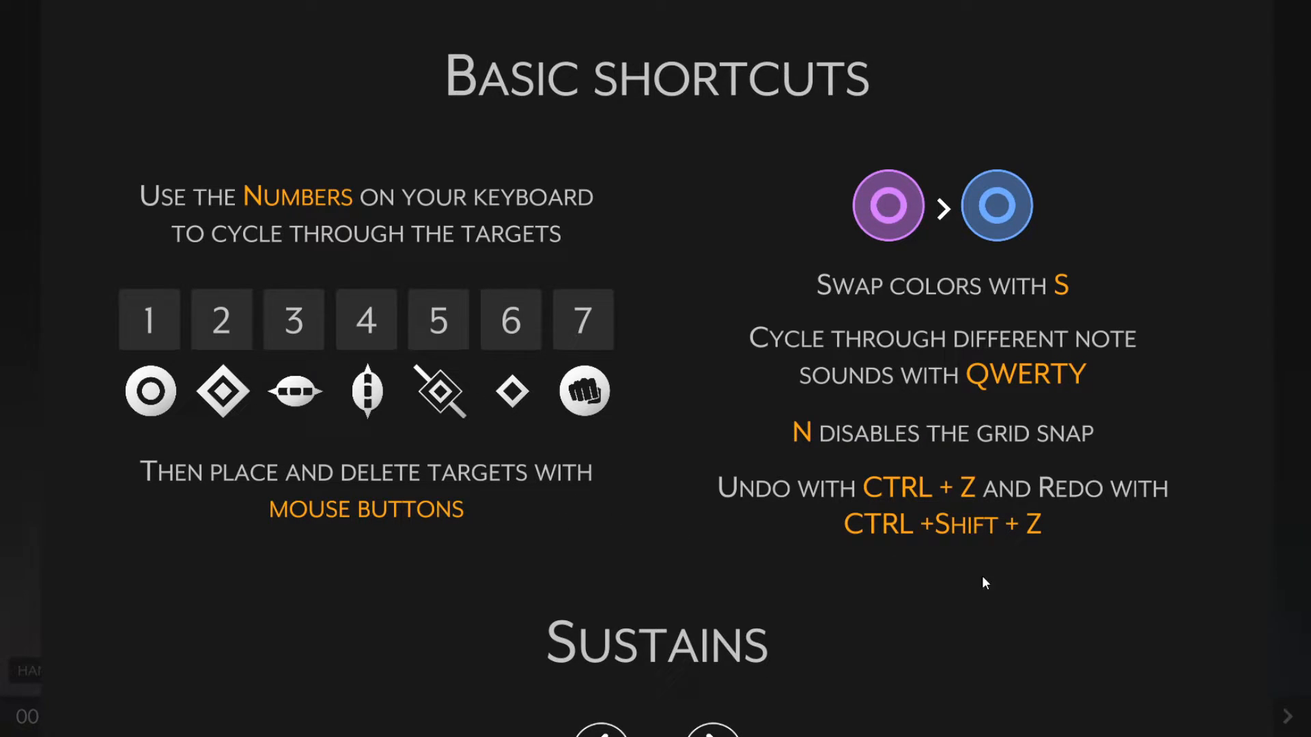
mouse_move(1187, 554)
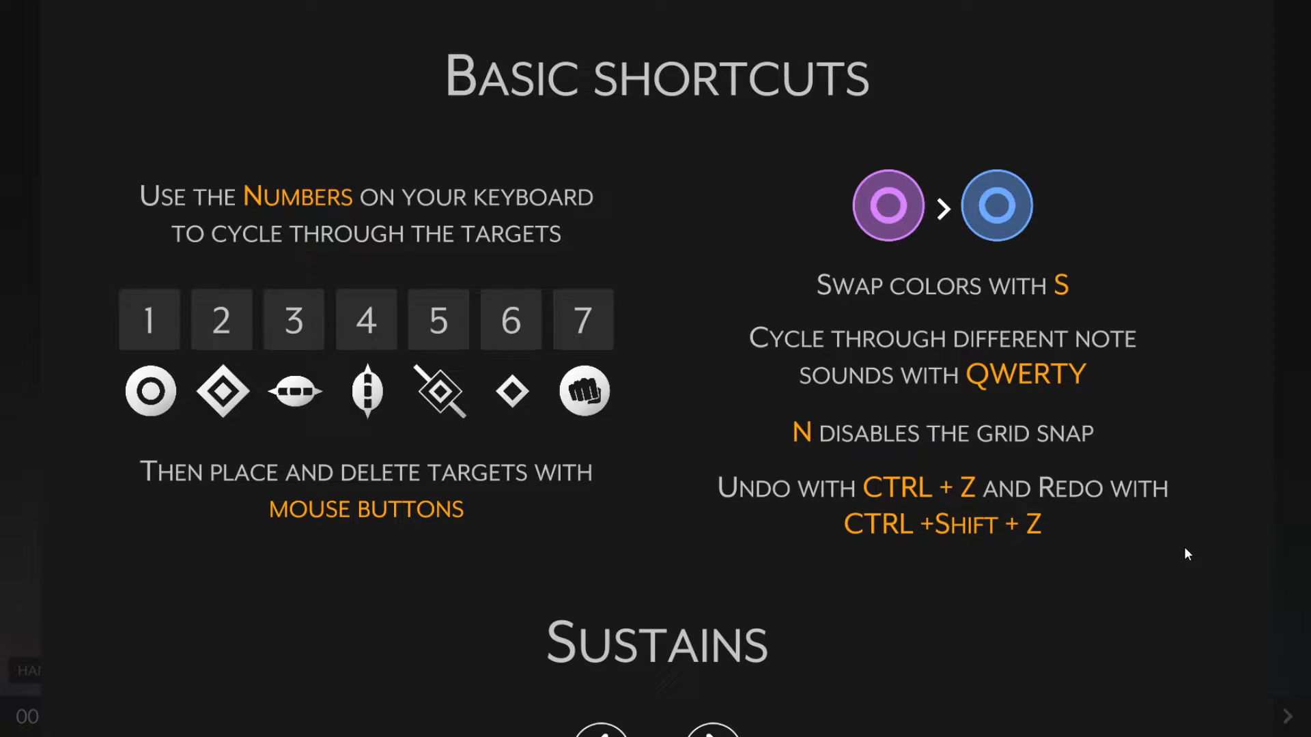
mouse_move(947, 613)
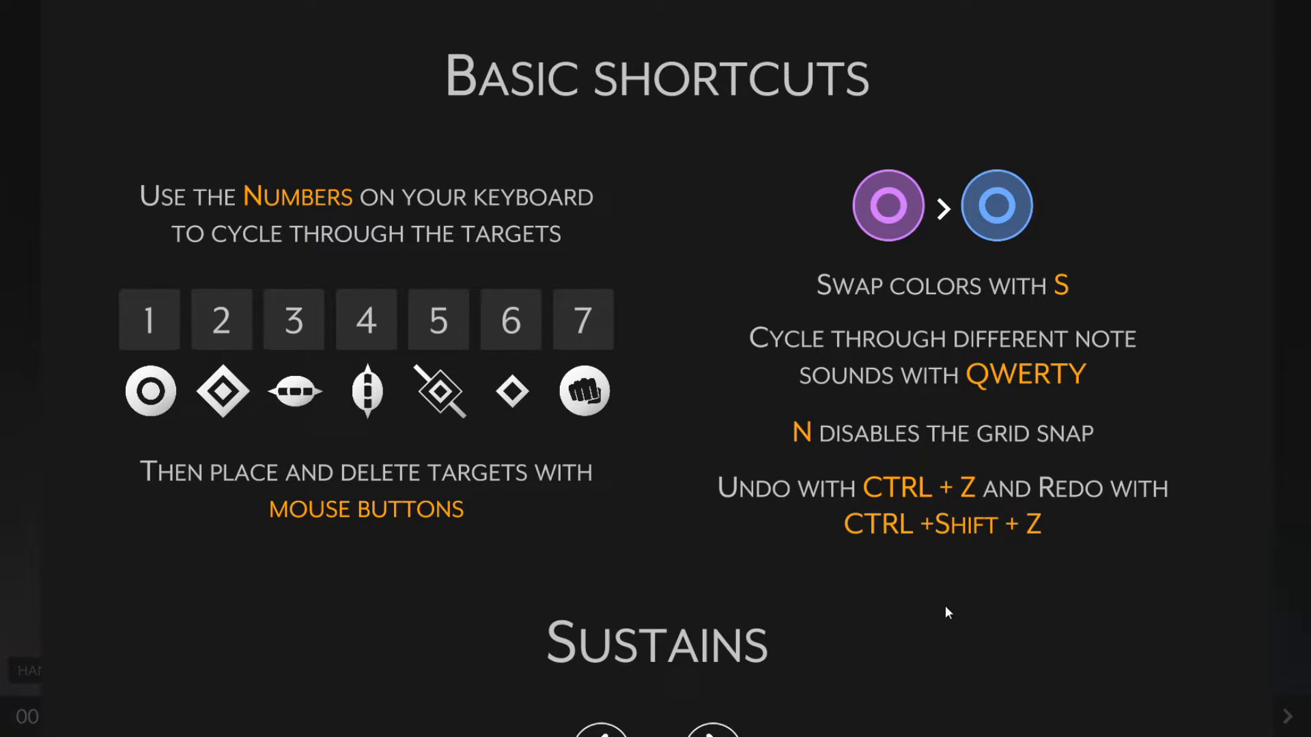
mouse_move(516, 575)
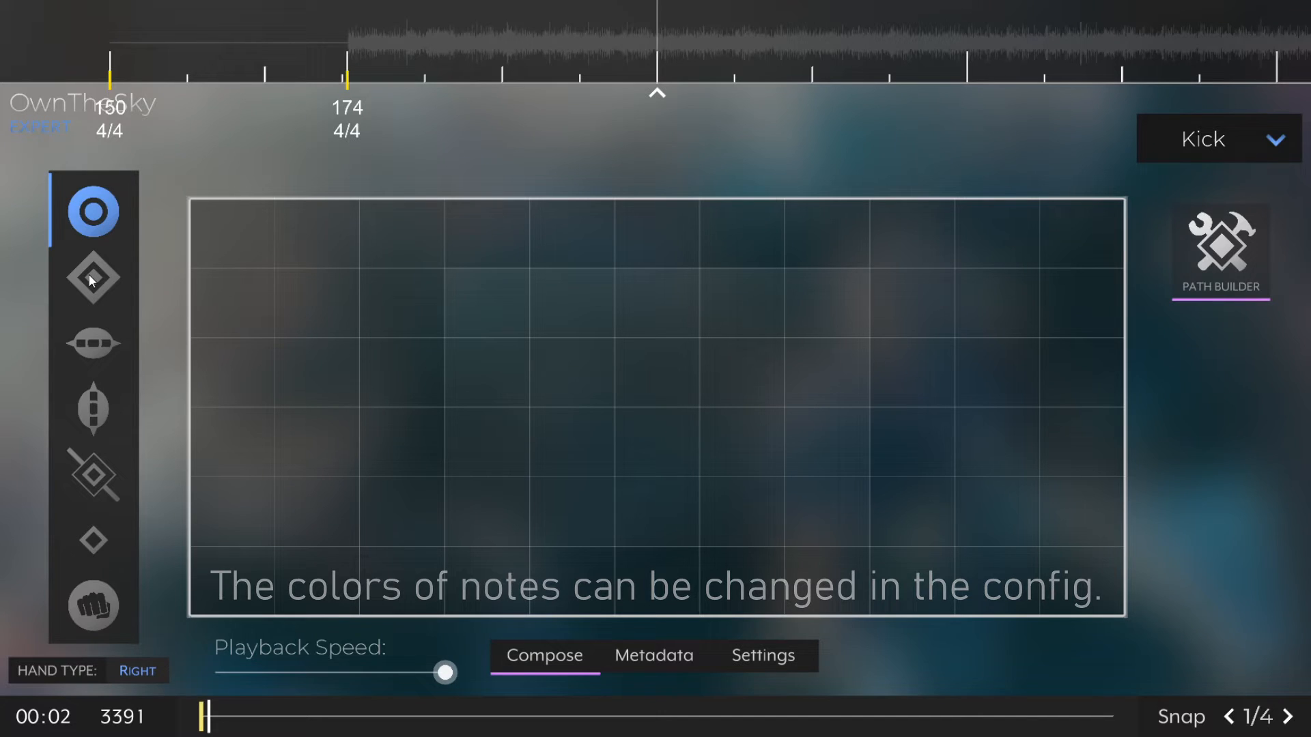
Place a run of targets, including a chain start at left and a blue vertical at upper right.
click(92, 277)
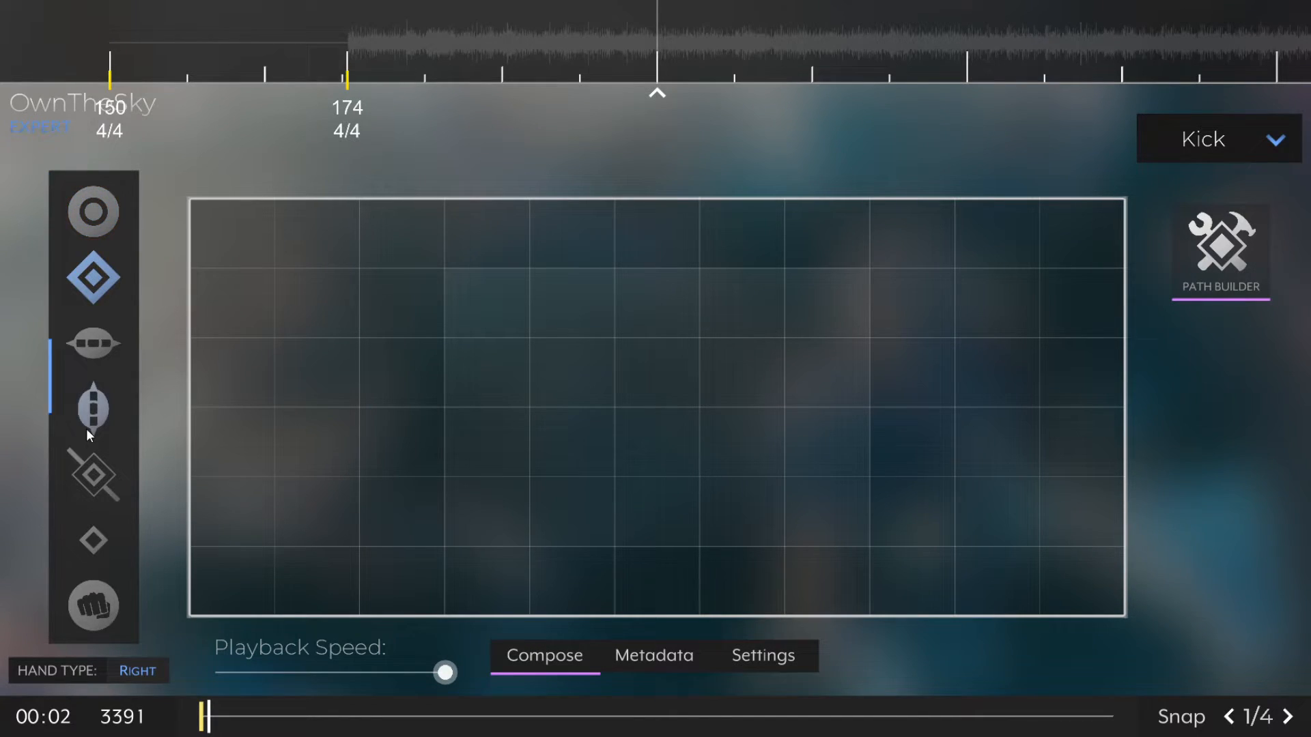
click(93, 473)
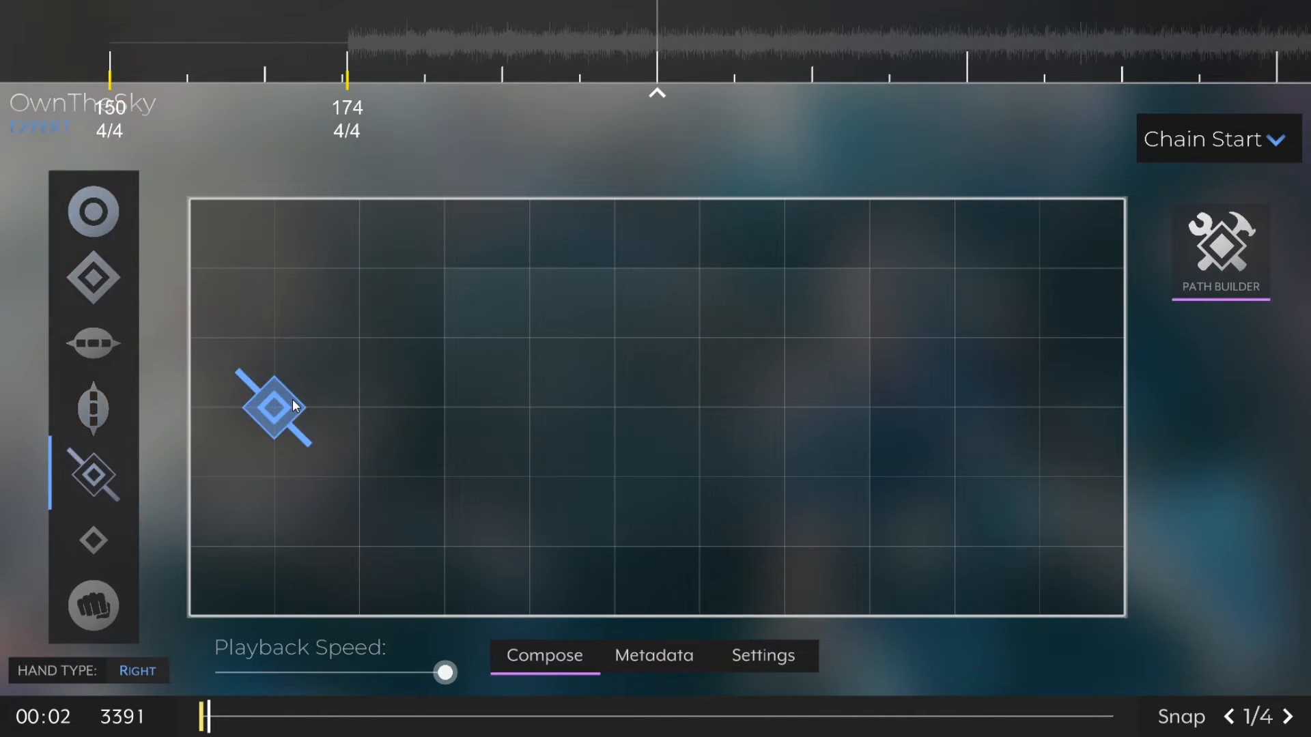
click(93, 278)
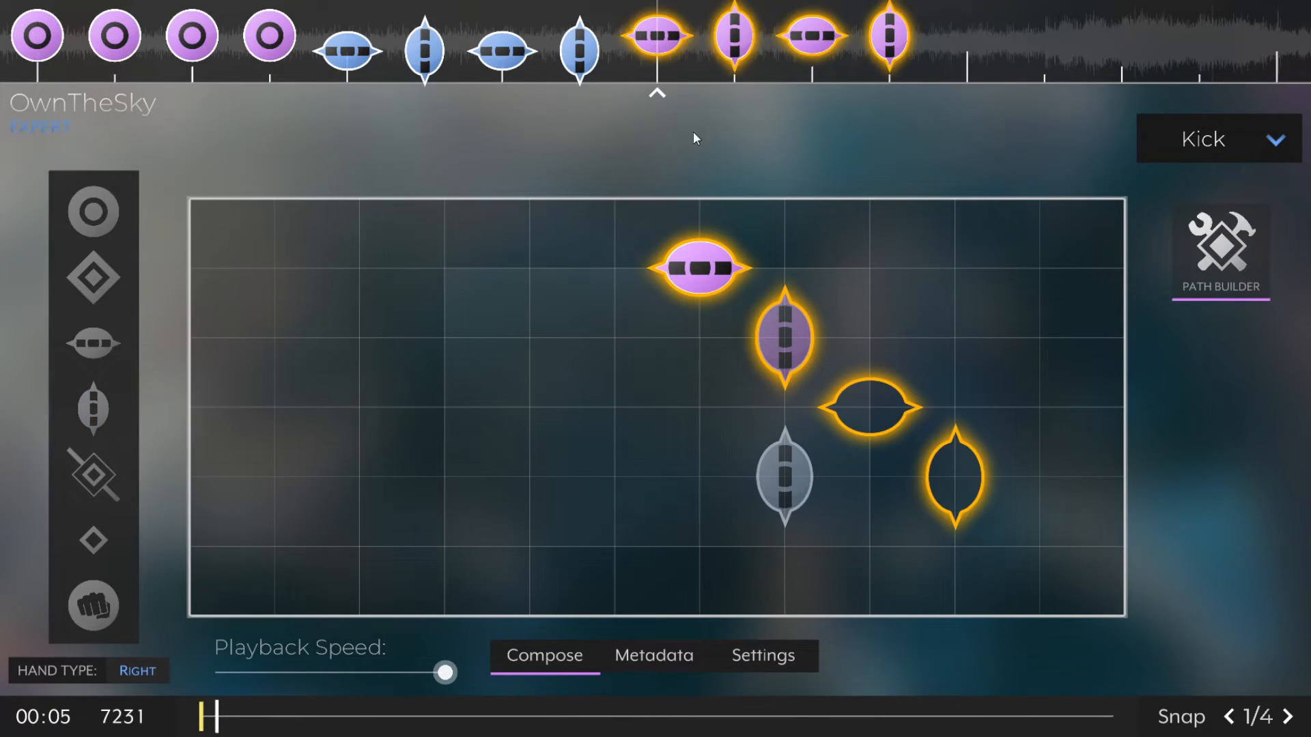
mouse_move(1028, 254)
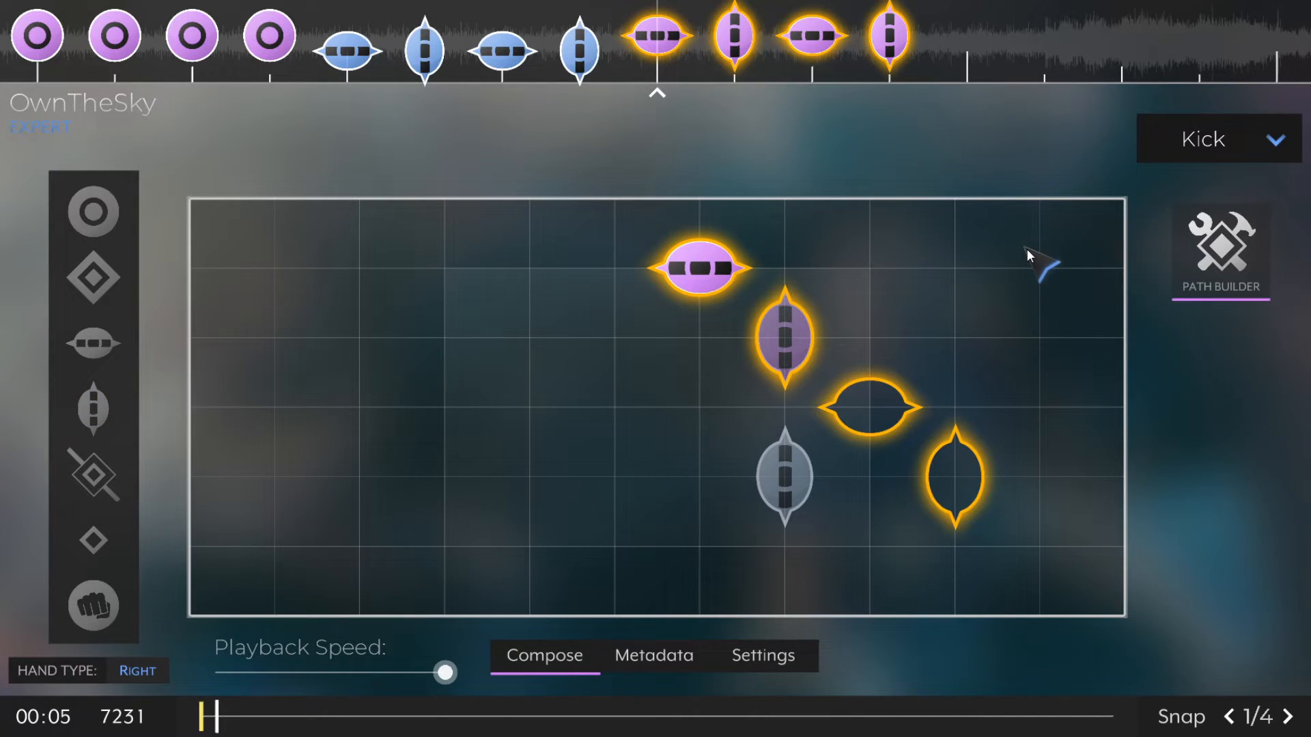
click(1027, 251)
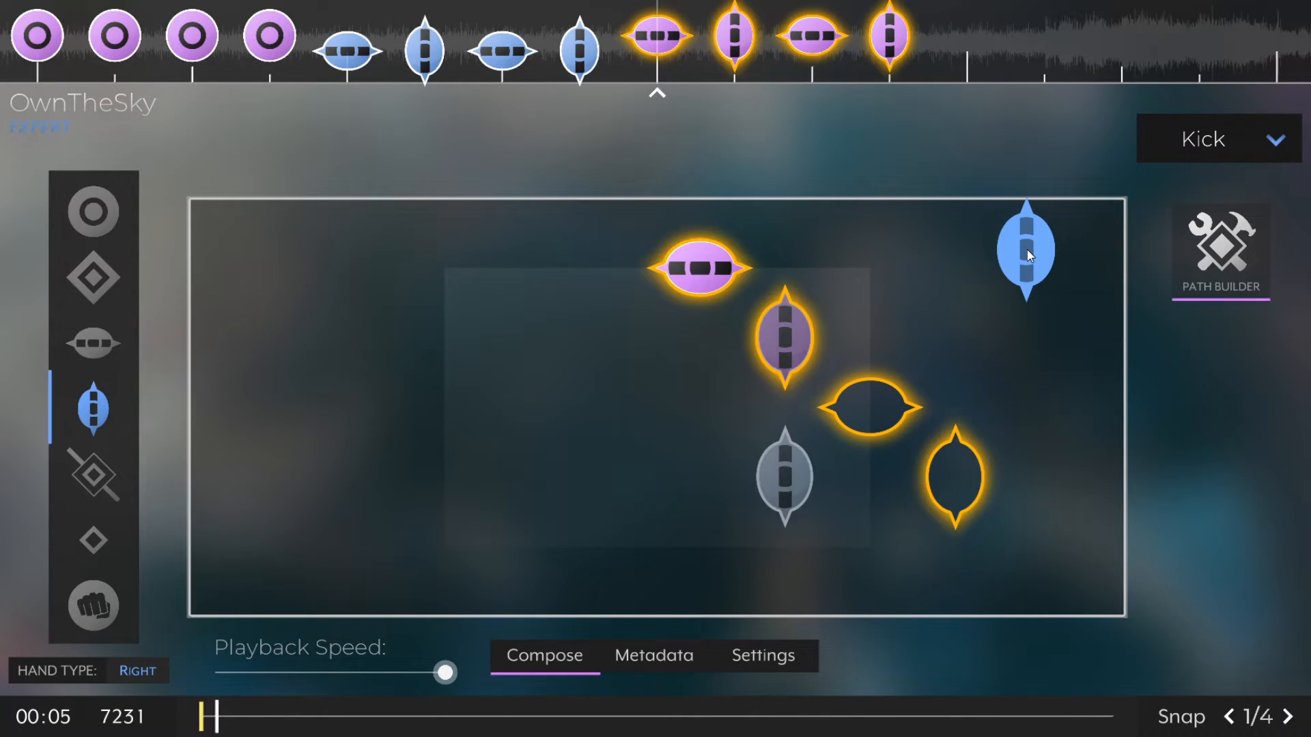
click(1025, 250)
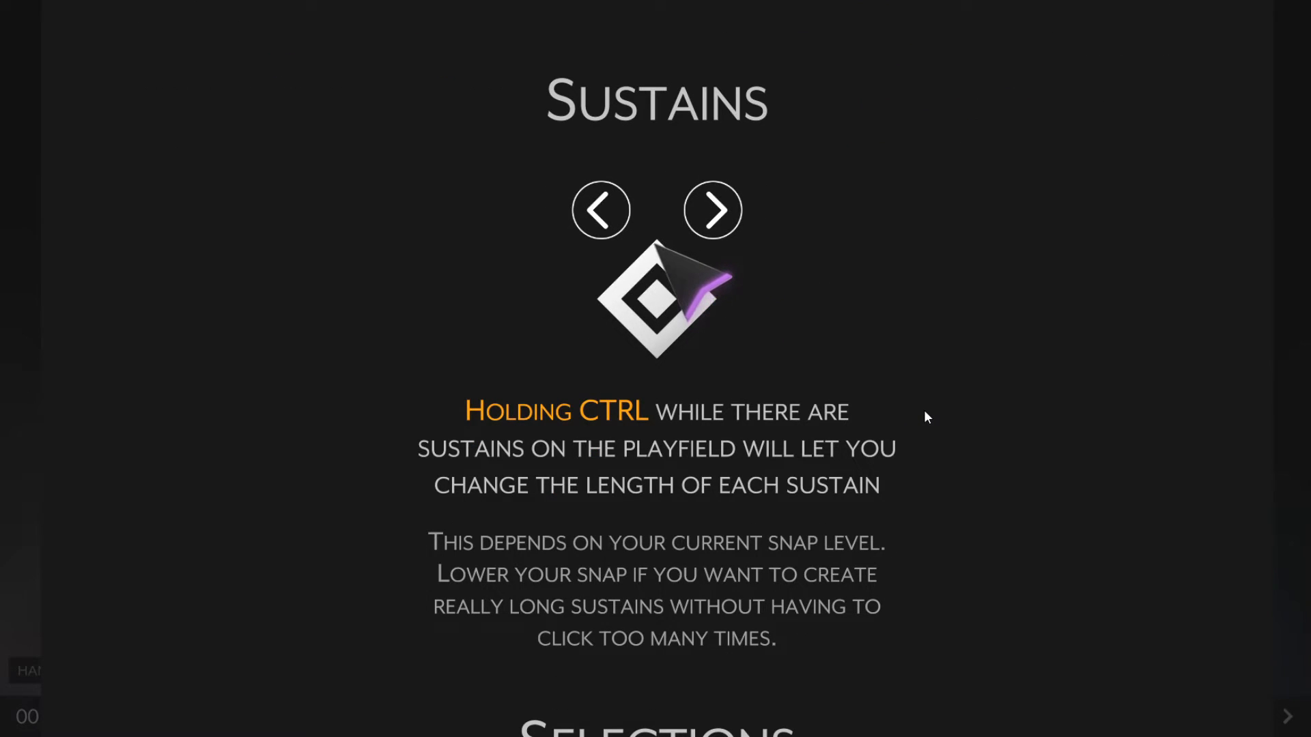
mouse_move(355, 384)
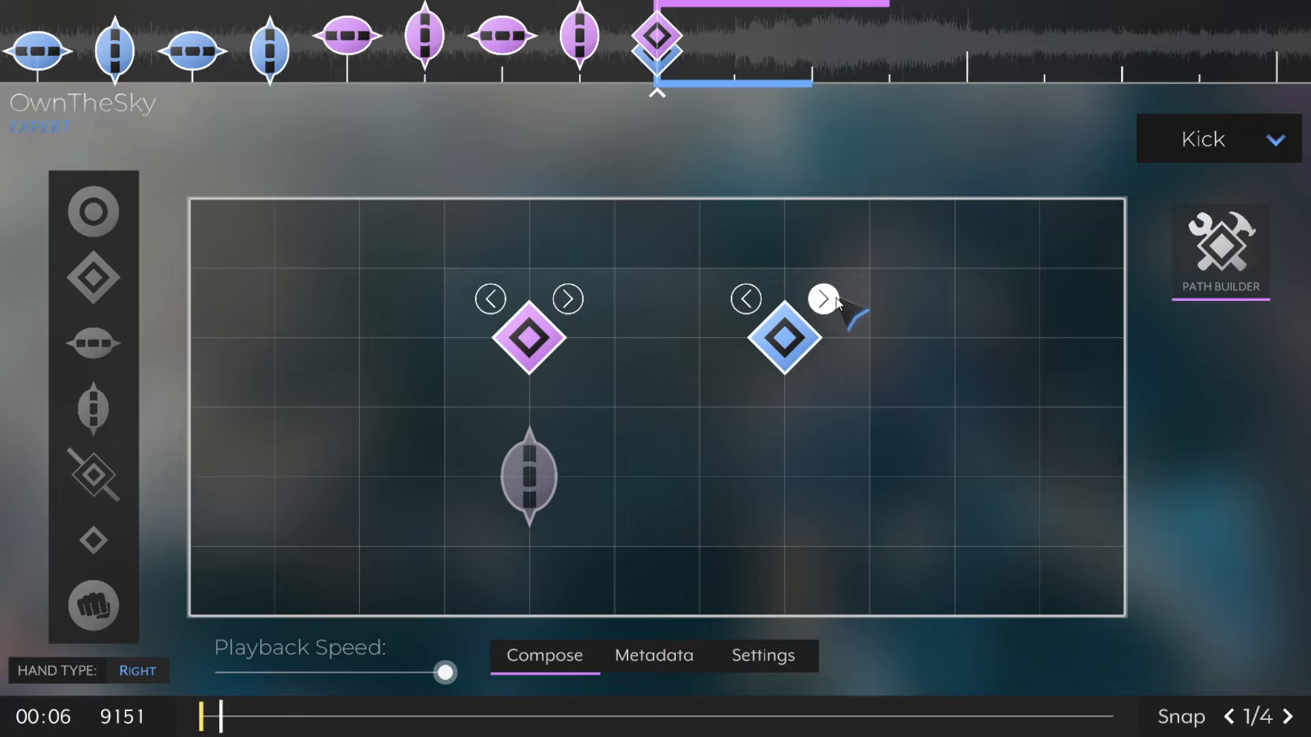
Lengthen the blue sustain's hold and place another sustain target further right.
click(824, 299)
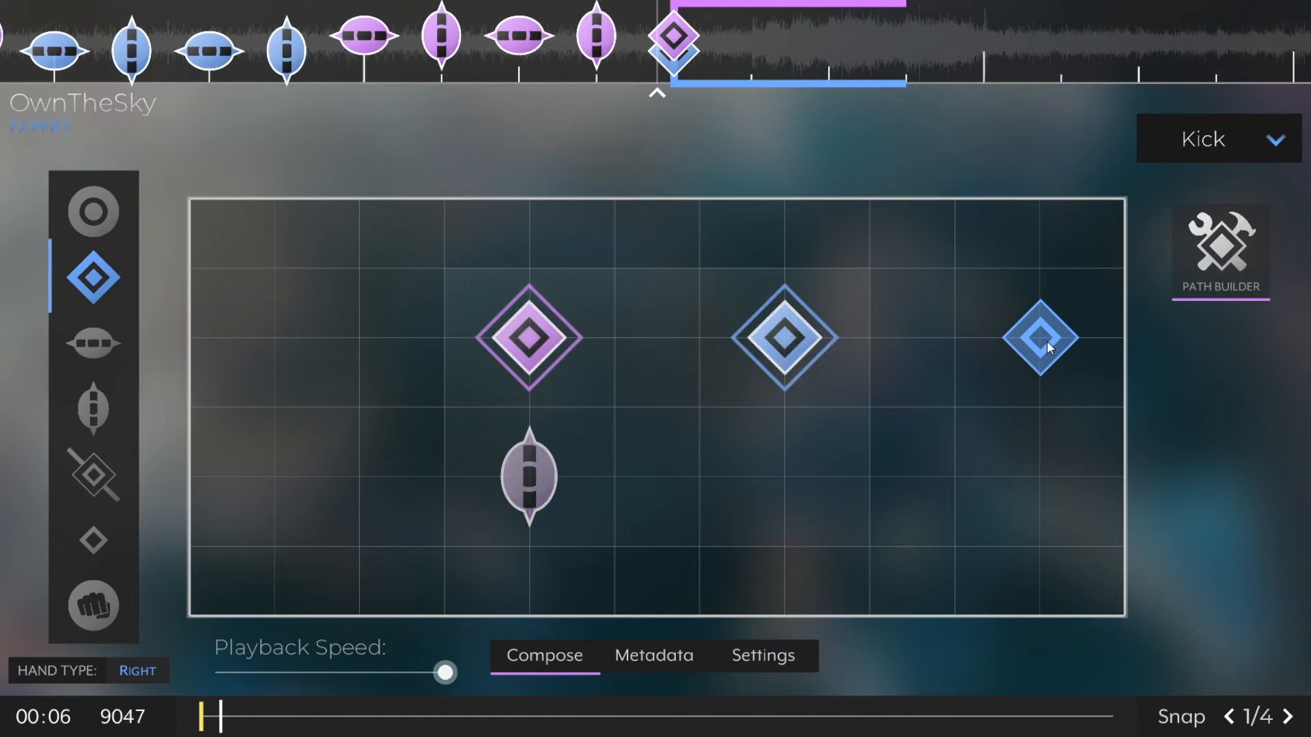
click(93, 475)
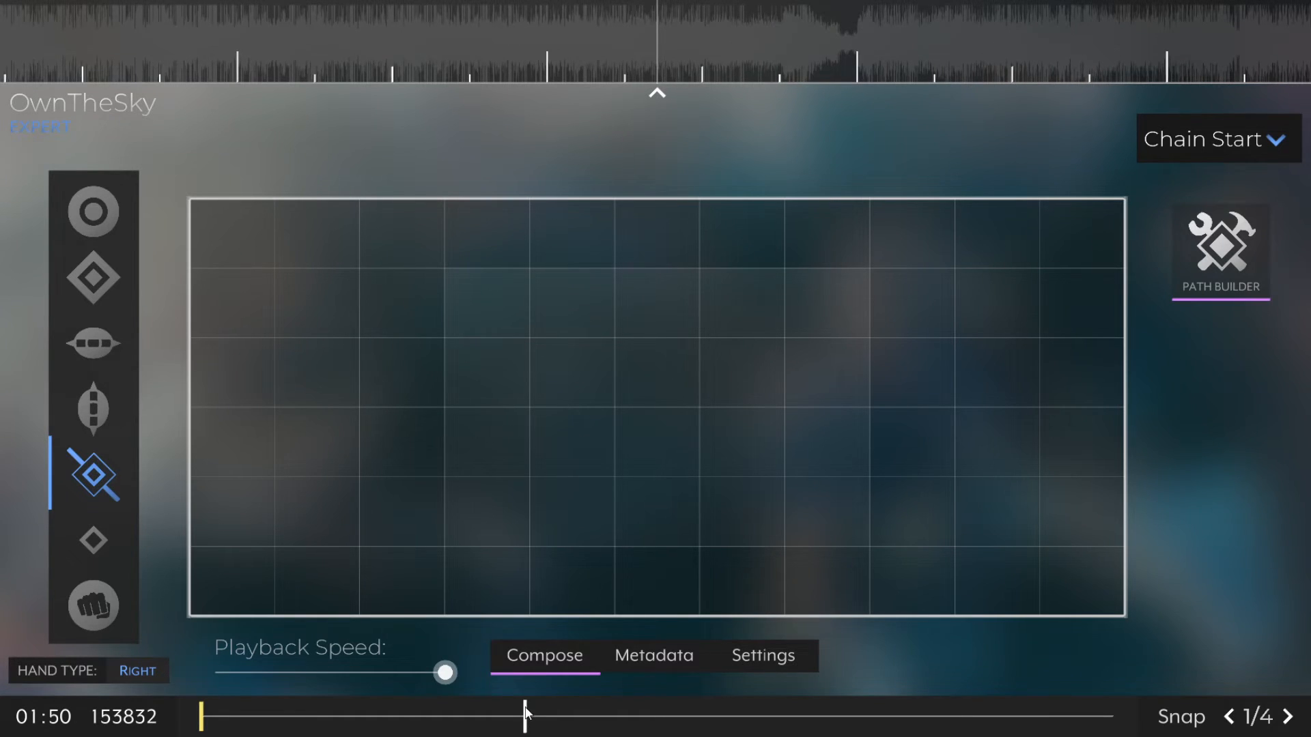
Check the map's metadata, return to Compose, and load another map with melee targets.
click(653, 655)
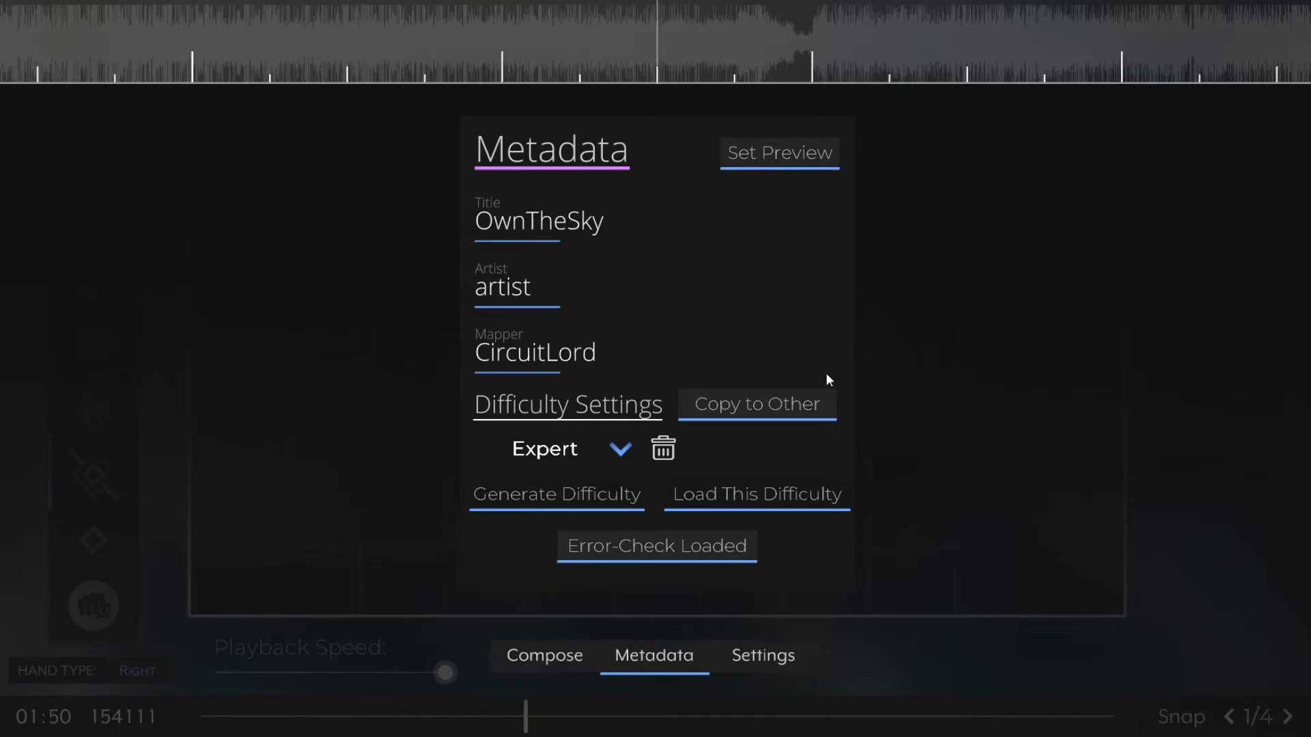
click(544, 655)
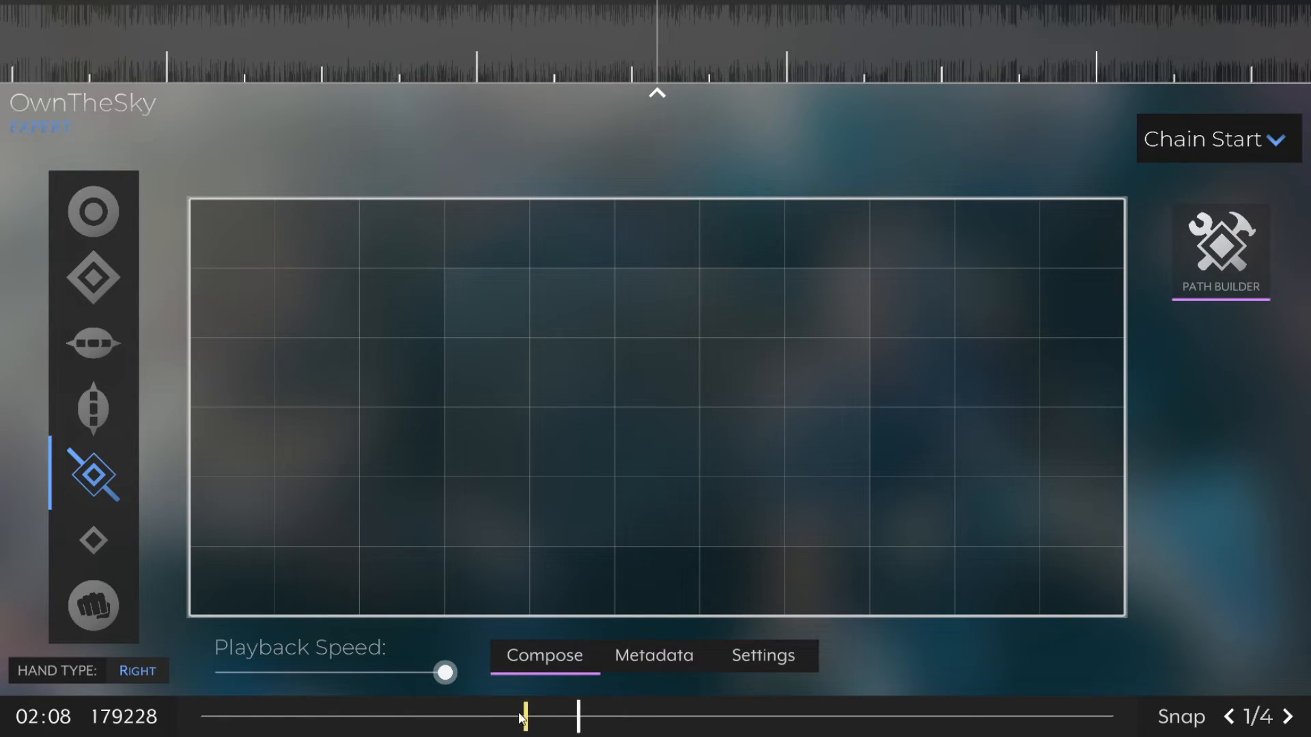
click(867, 408)
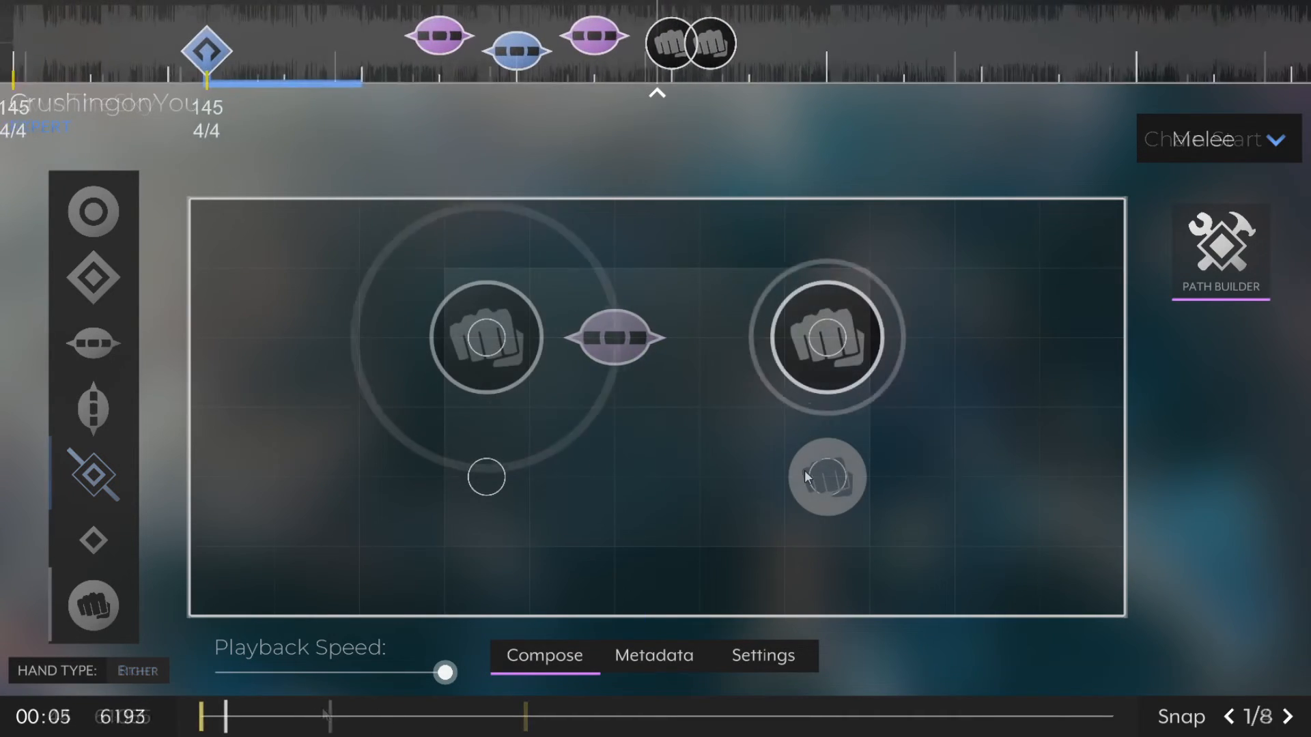
Save CrushingonYou, load its empty Advanced difficulty, and place a test blue target.
click(614, 477)
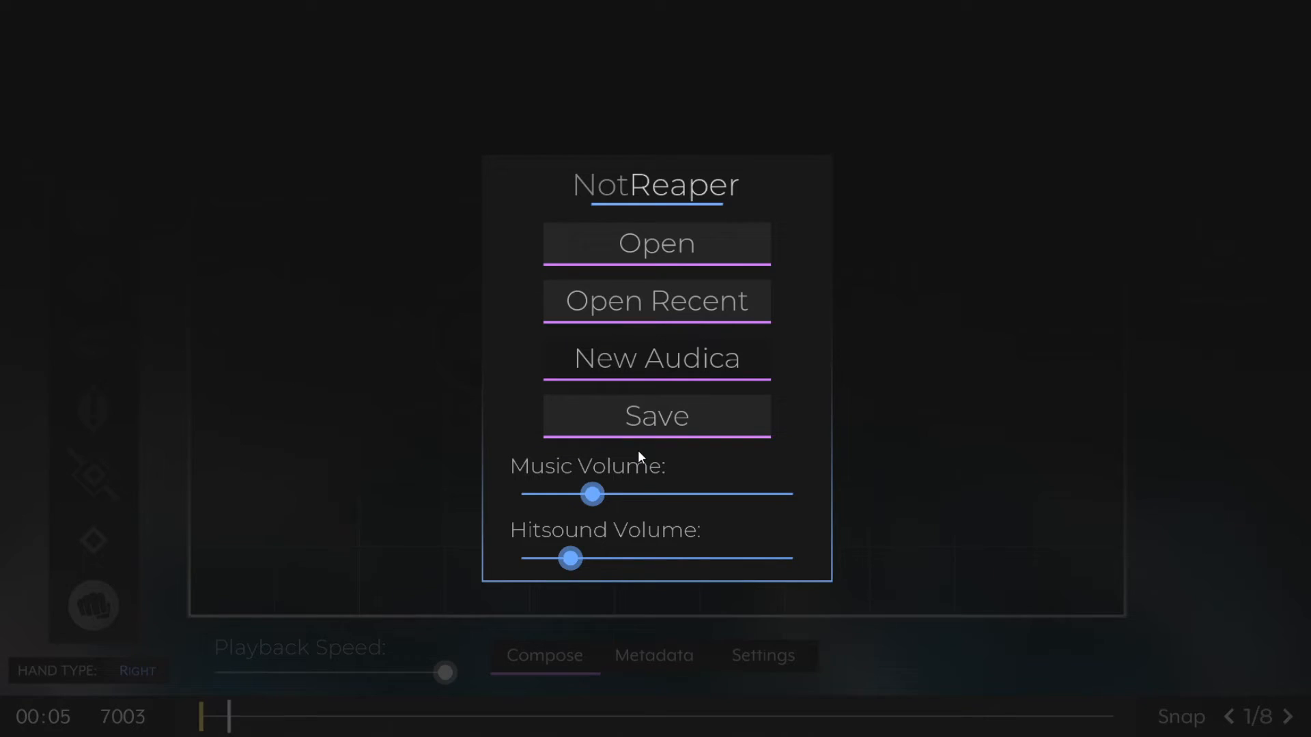
click(655, 654)
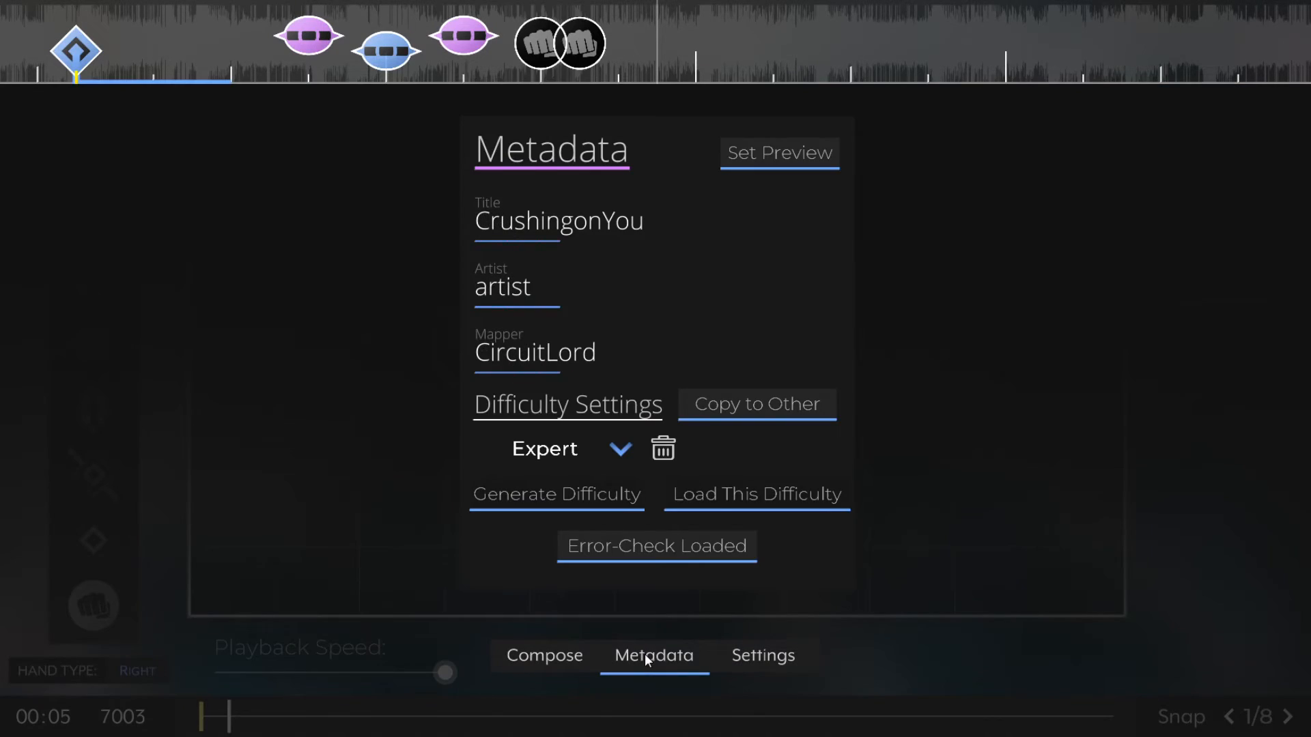
mouse_move(588, 405)
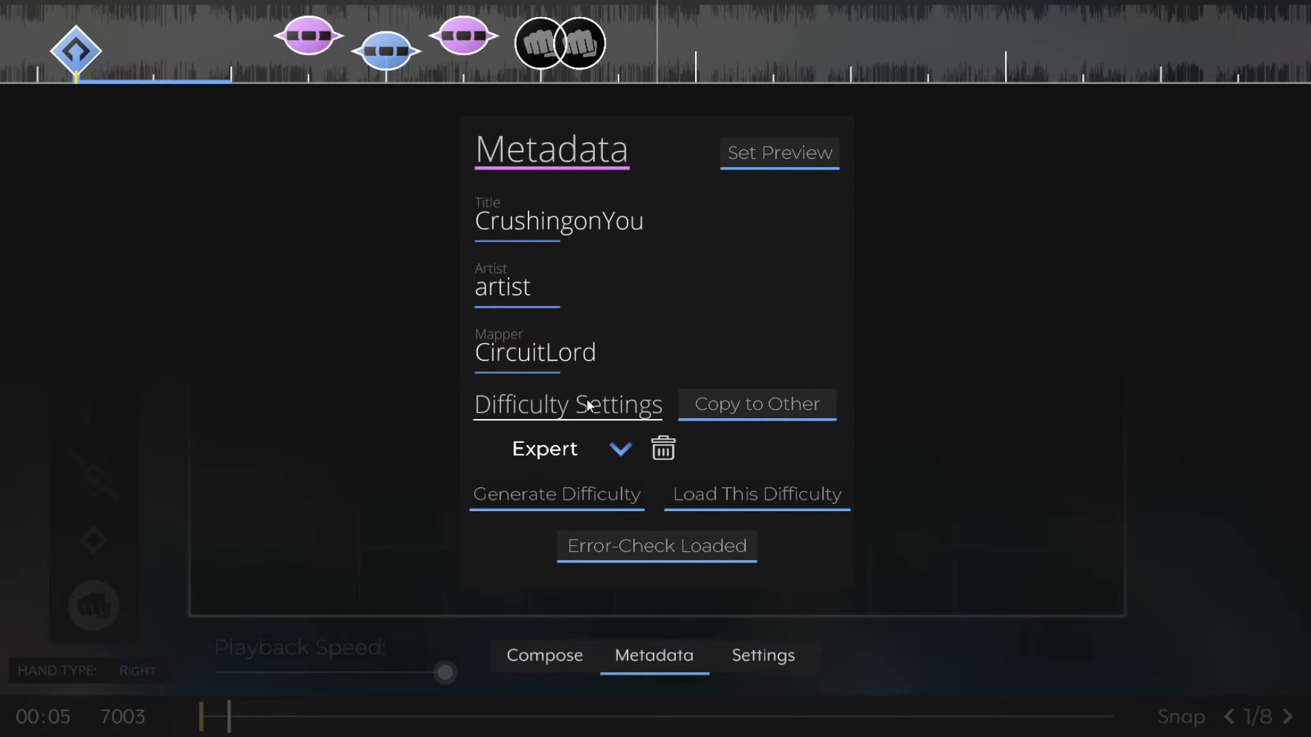
click(620, 449)
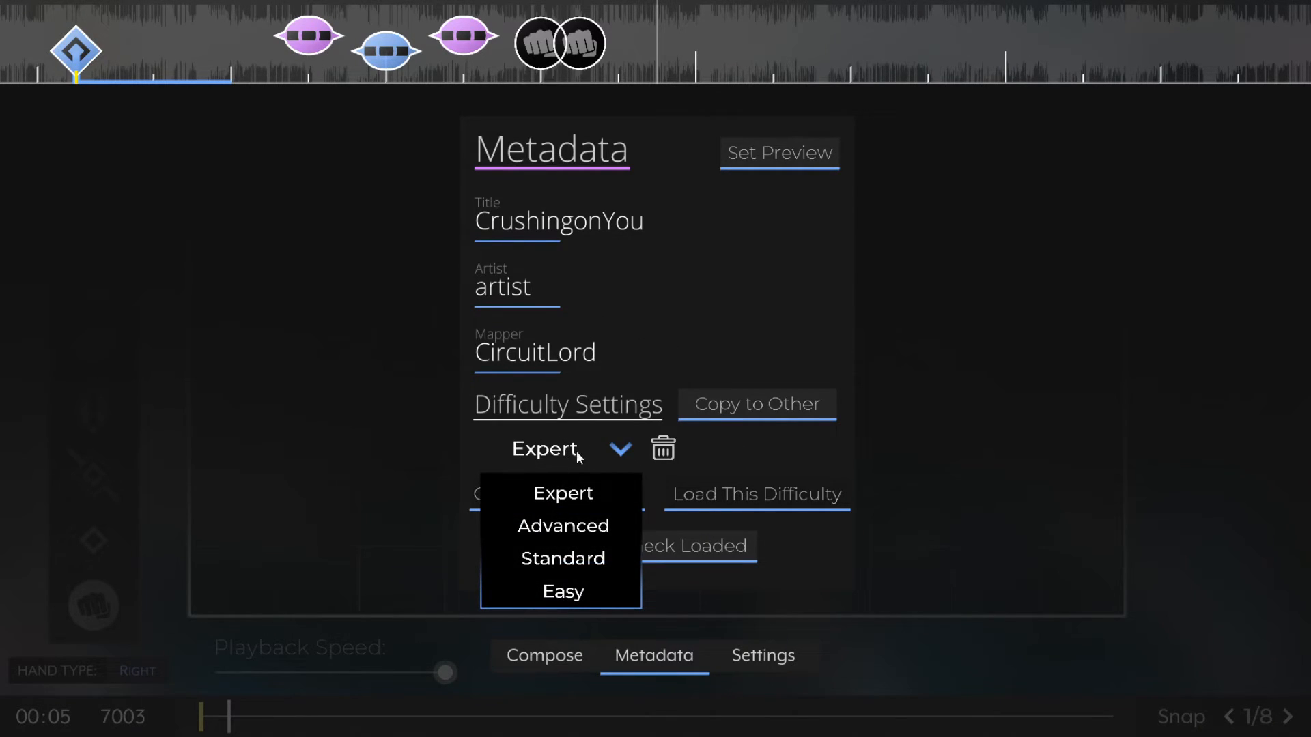
mouse_move(567, 534)
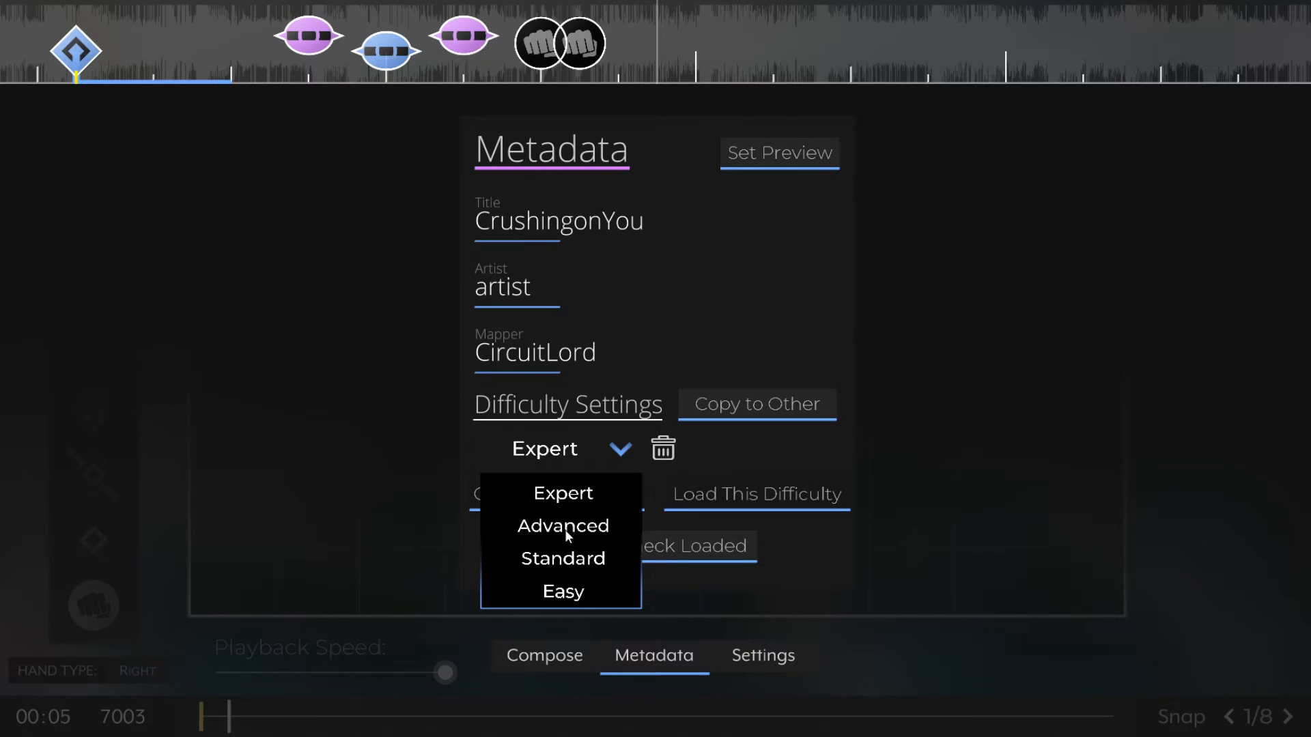
click(562, 525)
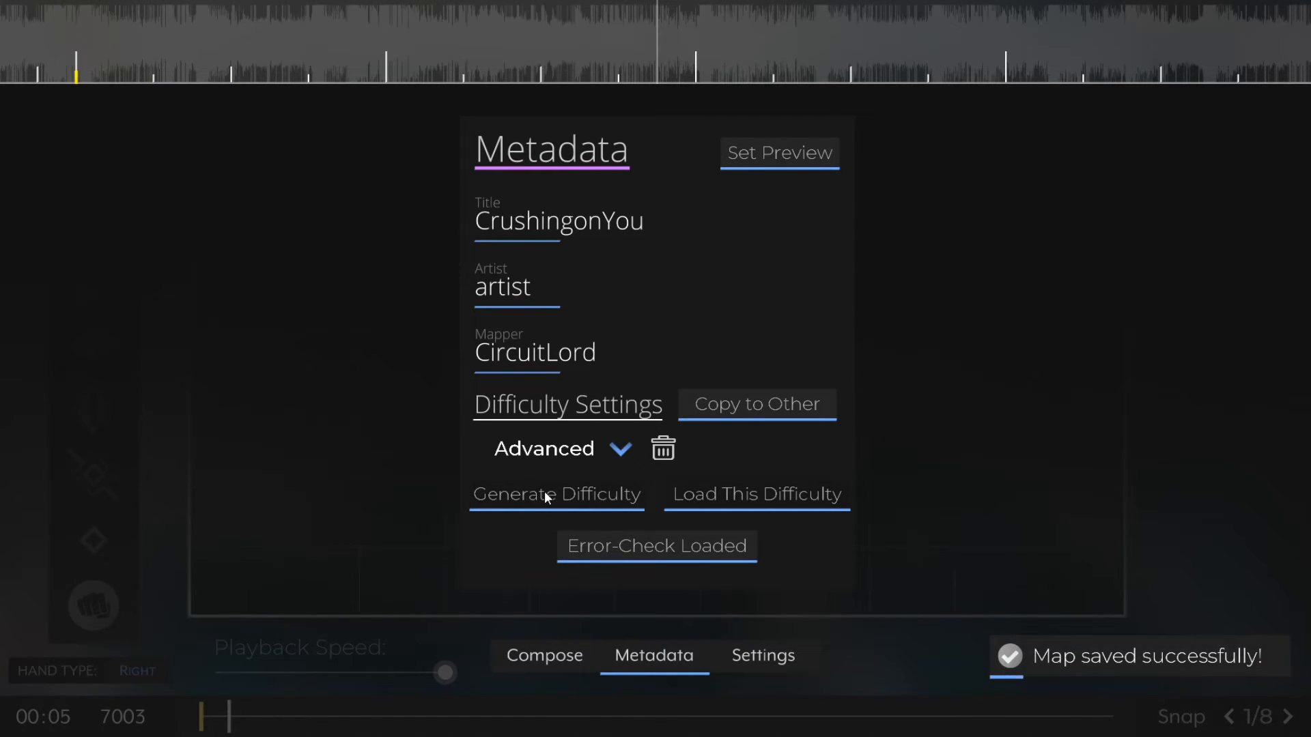
click(543, 655)
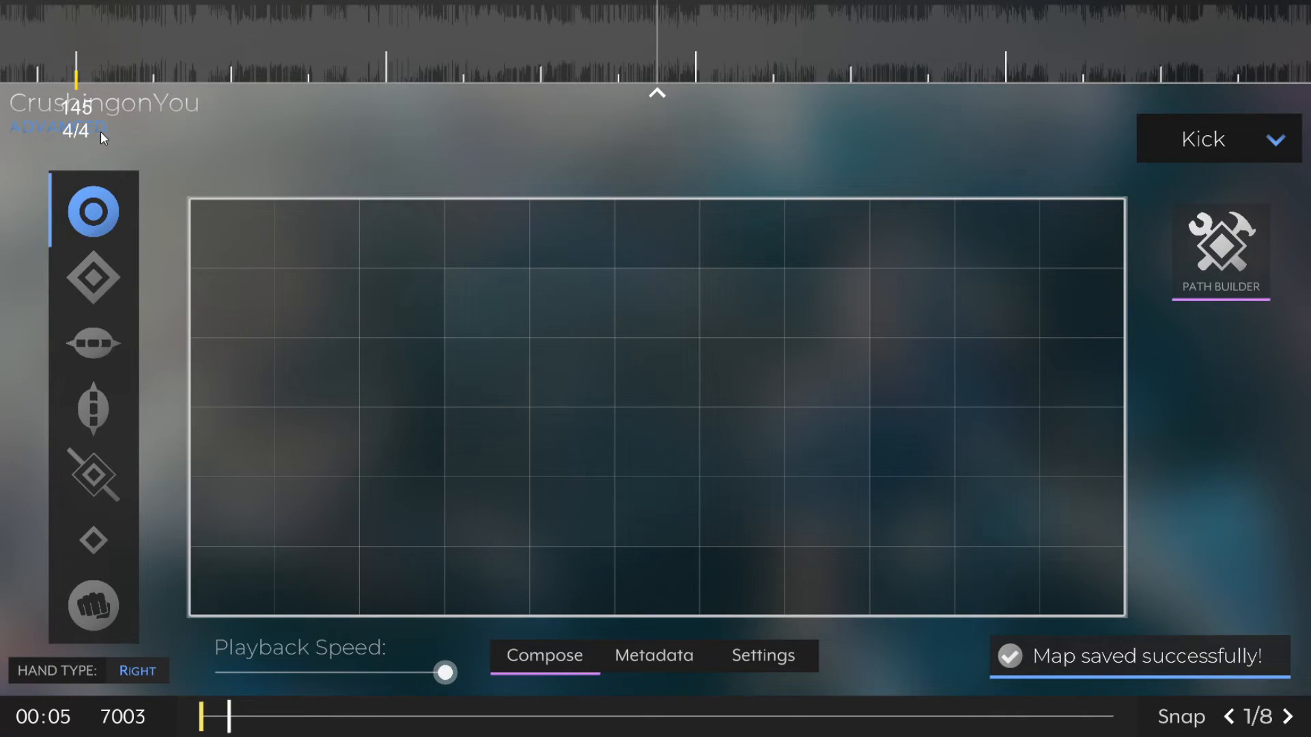
click(359, 267)
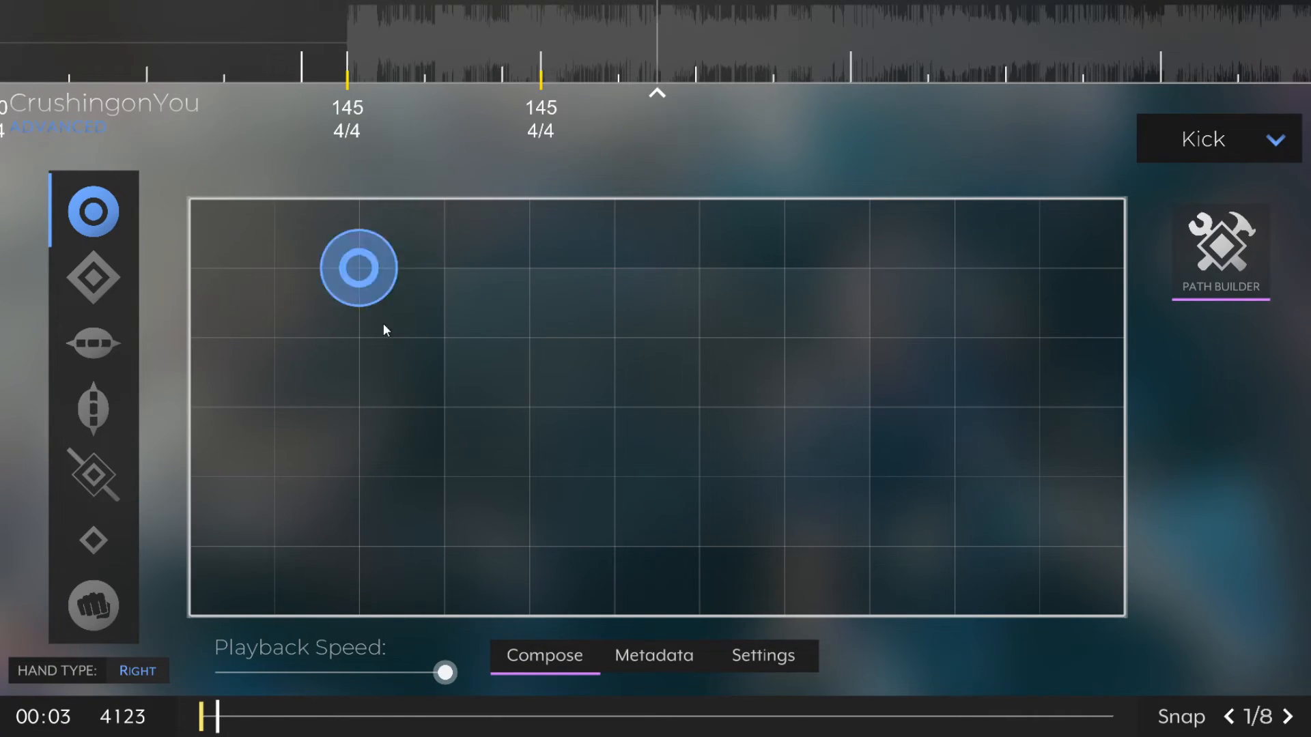
Copy the Expert cues into the Advanced difficulty, replacing its existing cues.
click(654, 656)
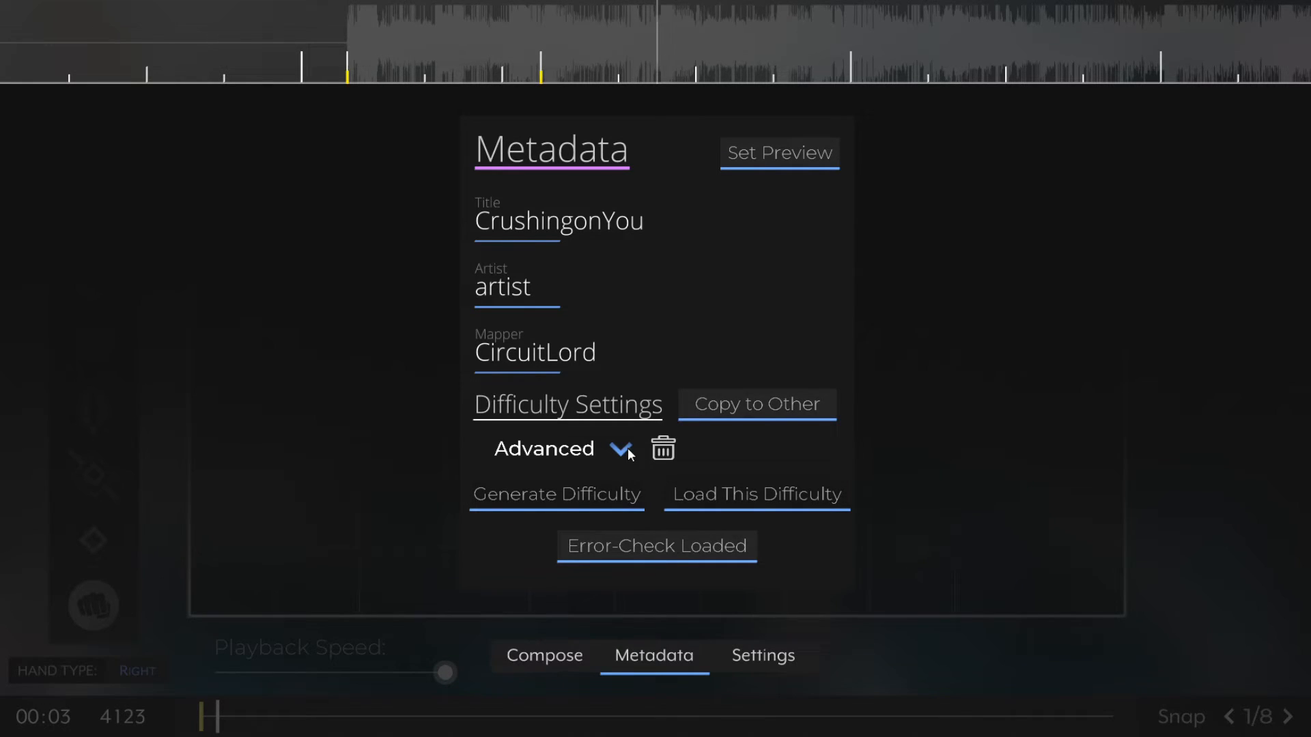
click(619, 449)
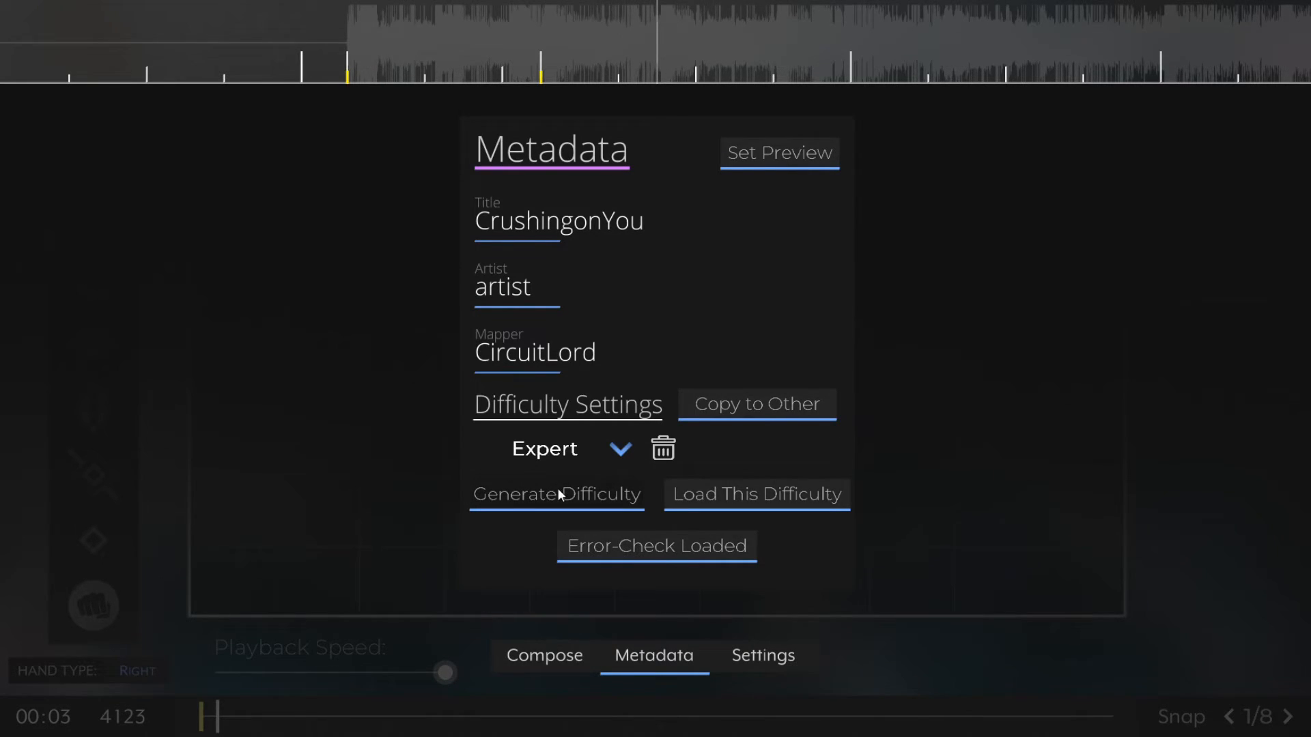
click(755, 405)
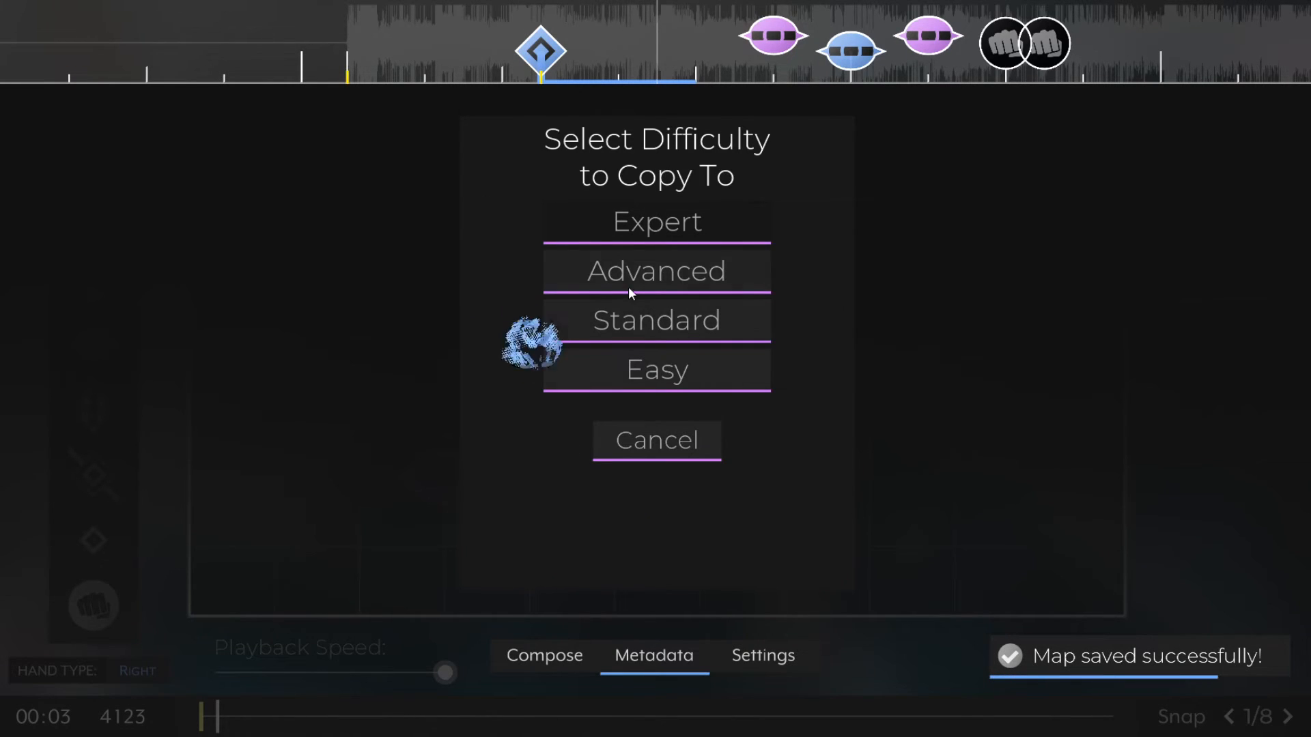
click(656, 271)
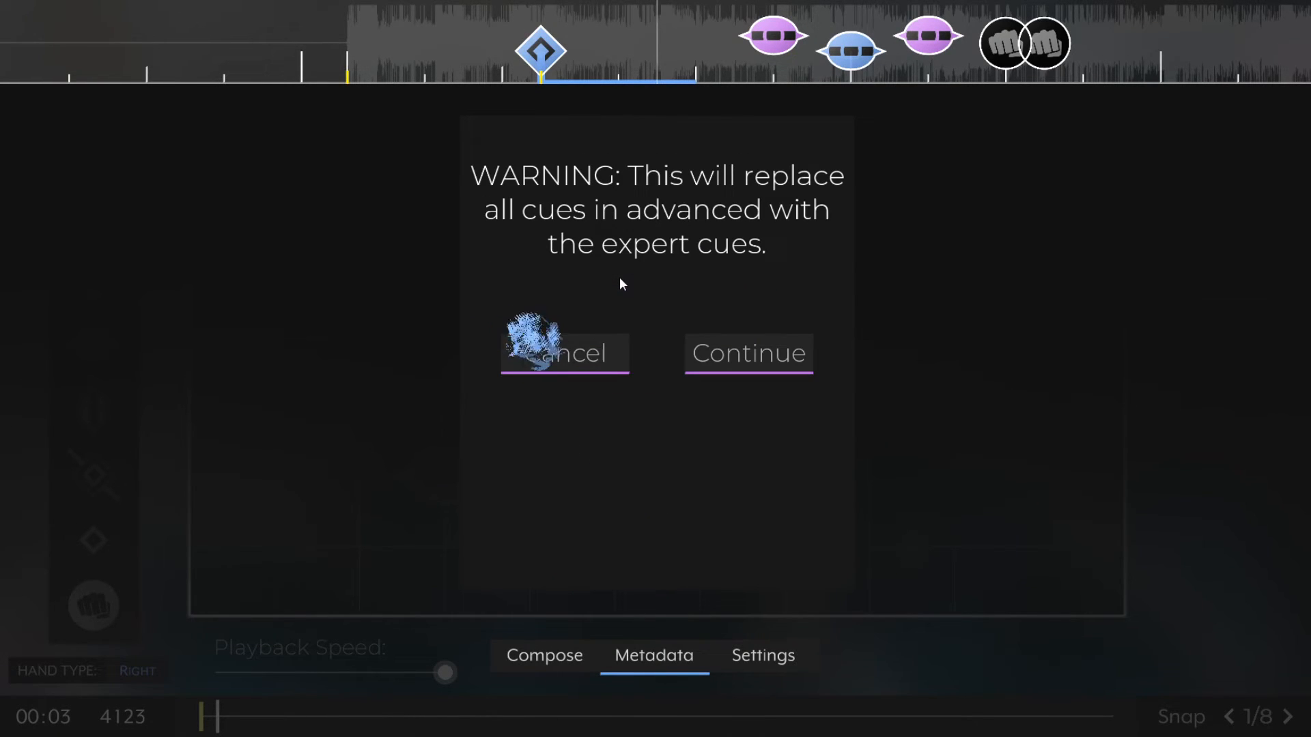
click(746, 352)
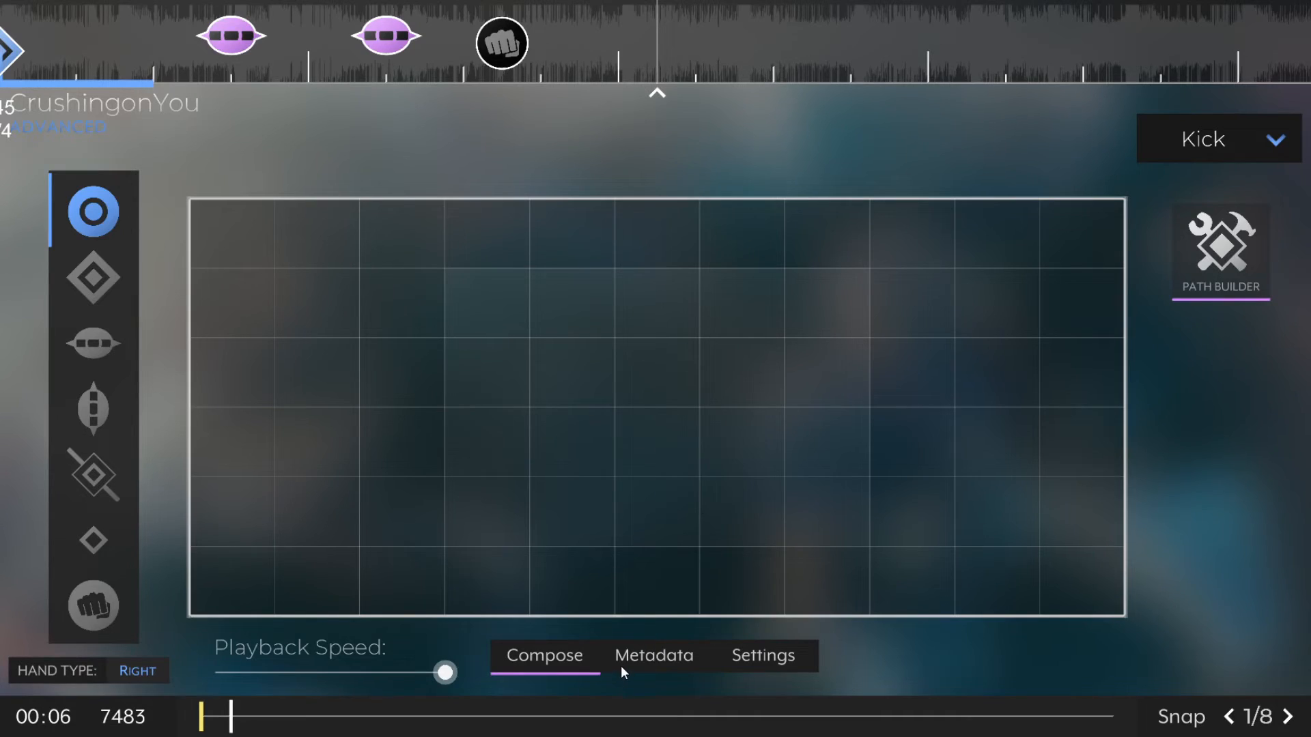
Back out of deleting all cues on the metadata page and return to Compose.
click(655, 654)
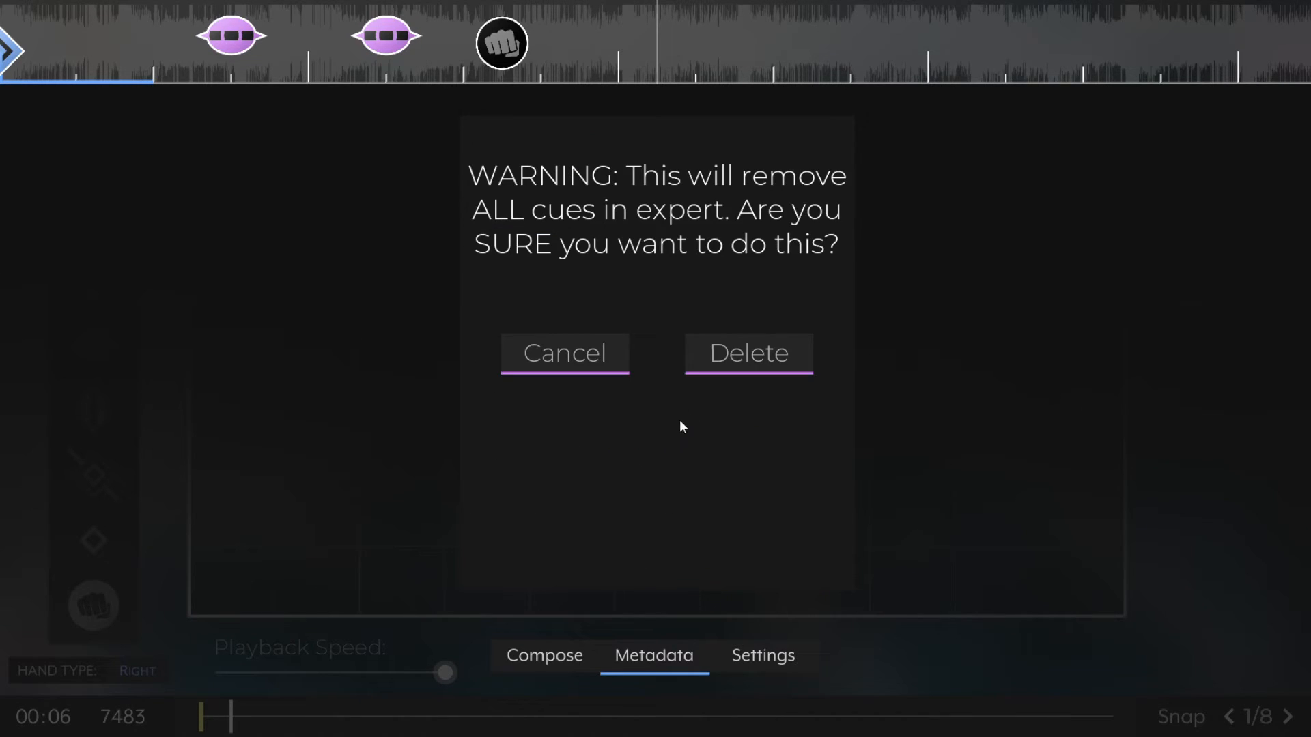
click(565, 353)
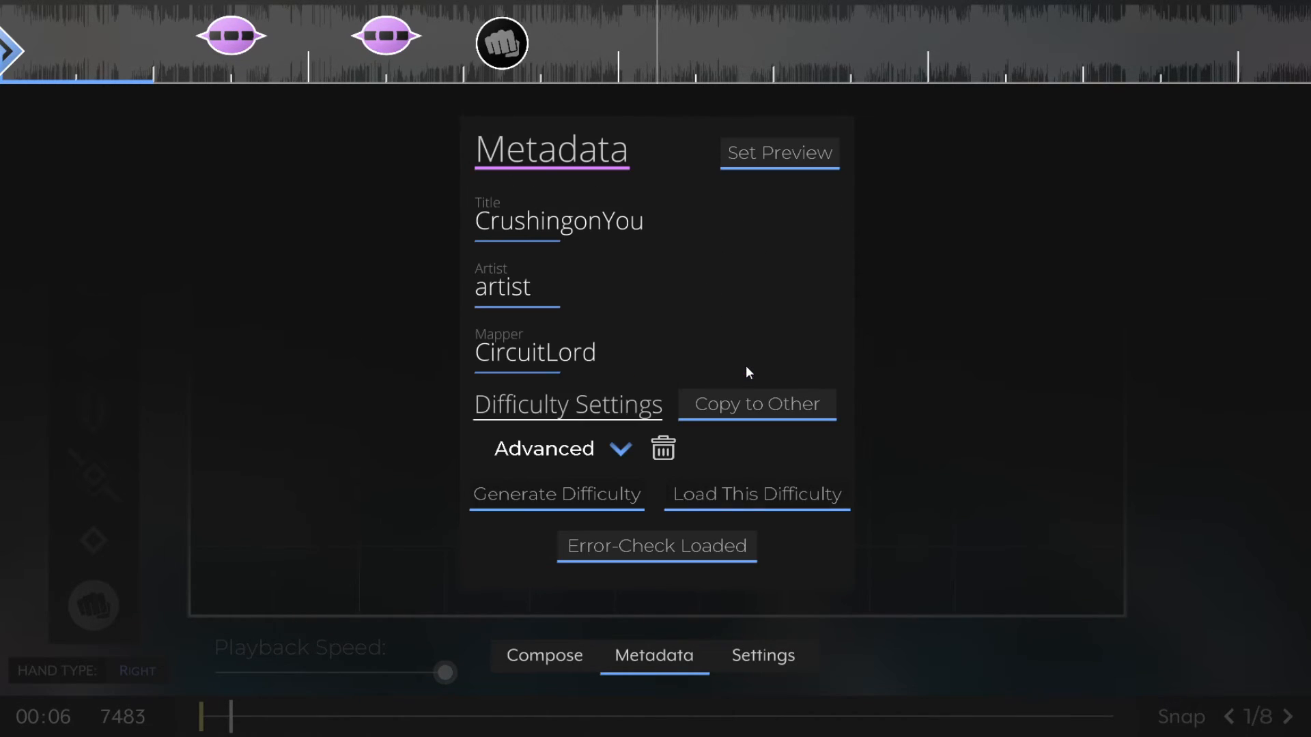
click(543, 655)
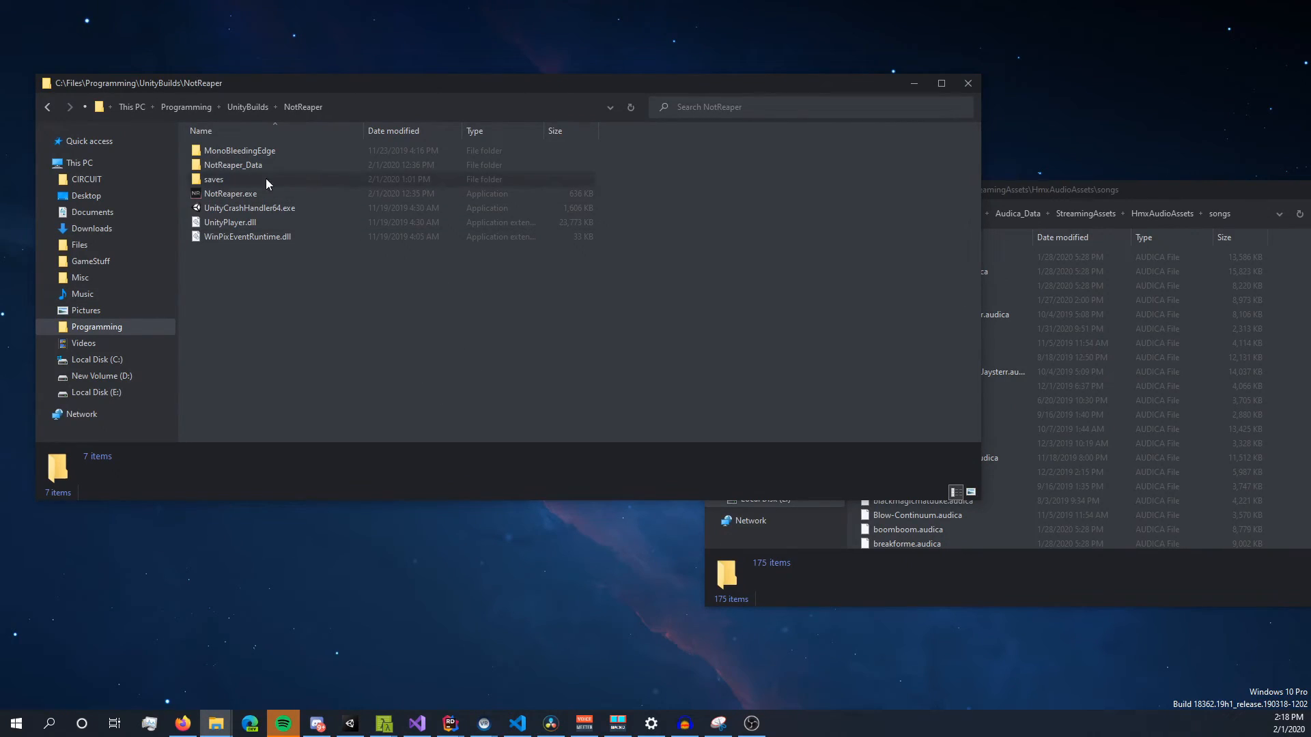
Open NotReaper's saves folder showing the CrushingonYou and OwnTheSky .audica files.
double_click(213, 179)
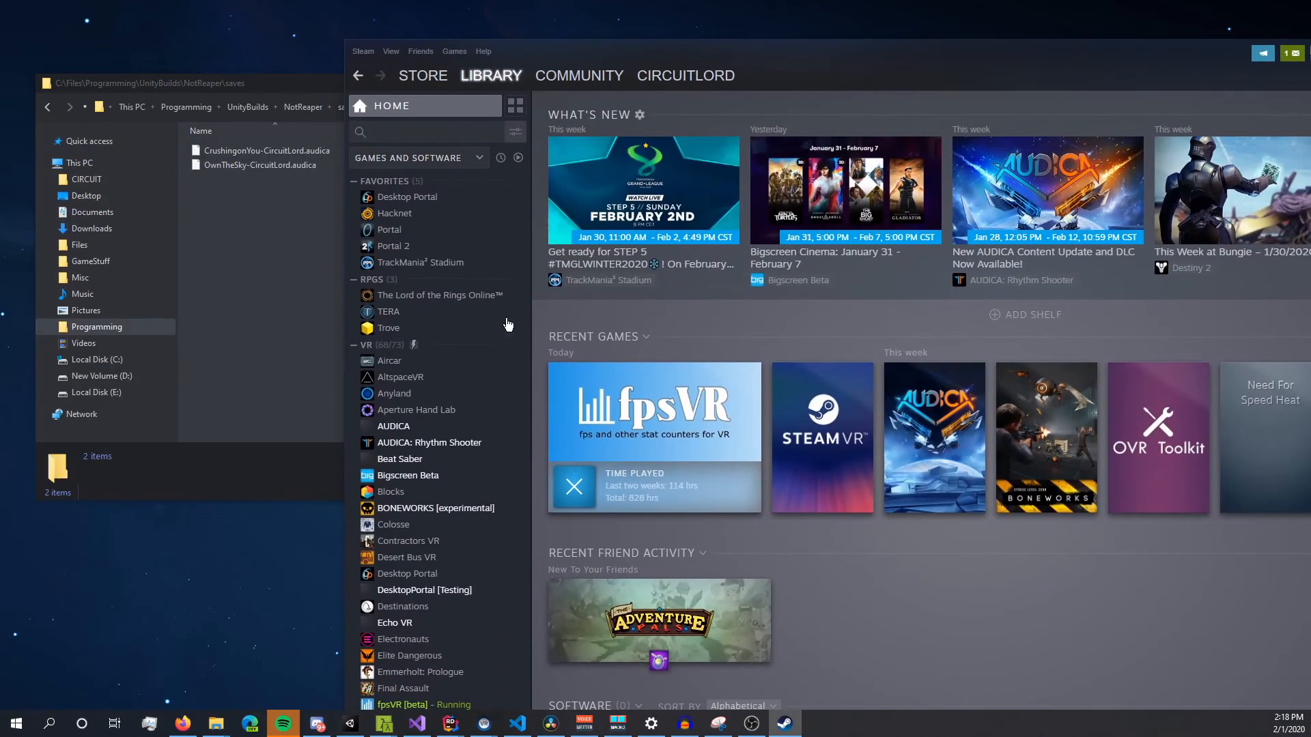
mouse_move(420, 443)
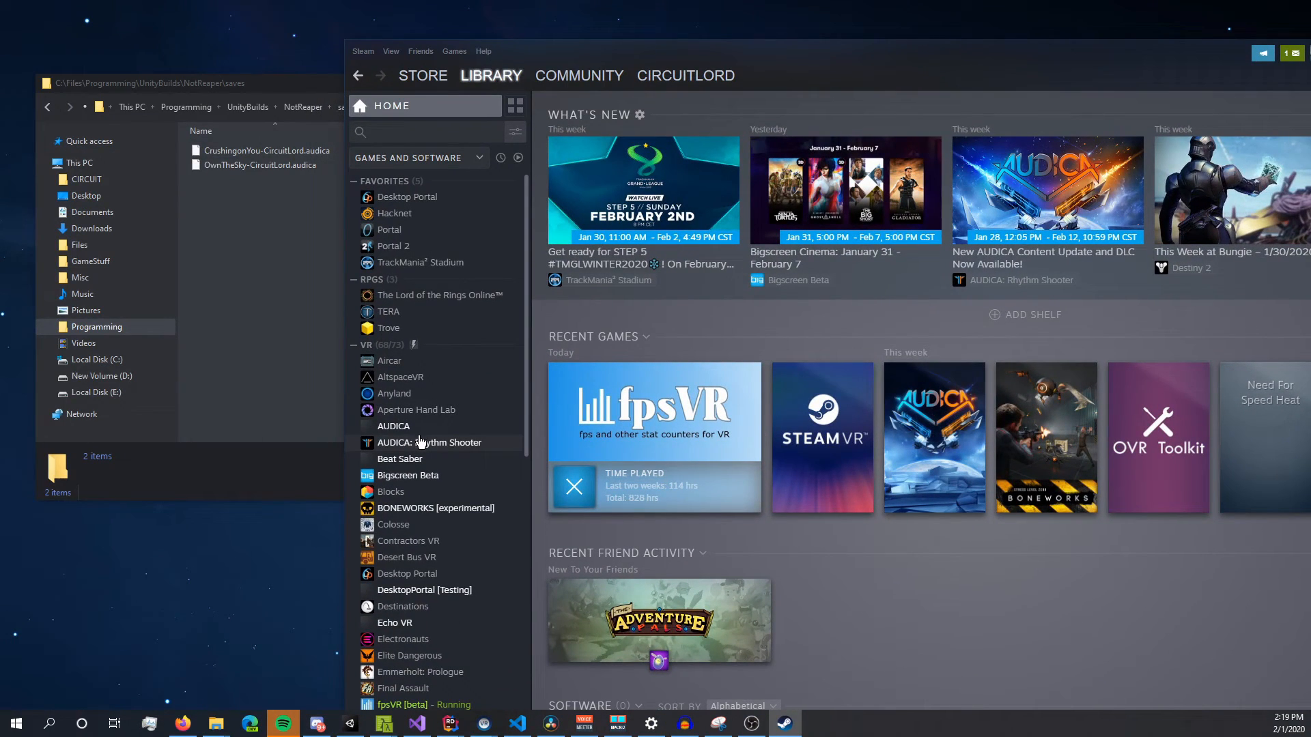
From Steam's local files for Audica, browse Audica_Data > StreamingAssets to the songs folder.
right_click(439, 443)
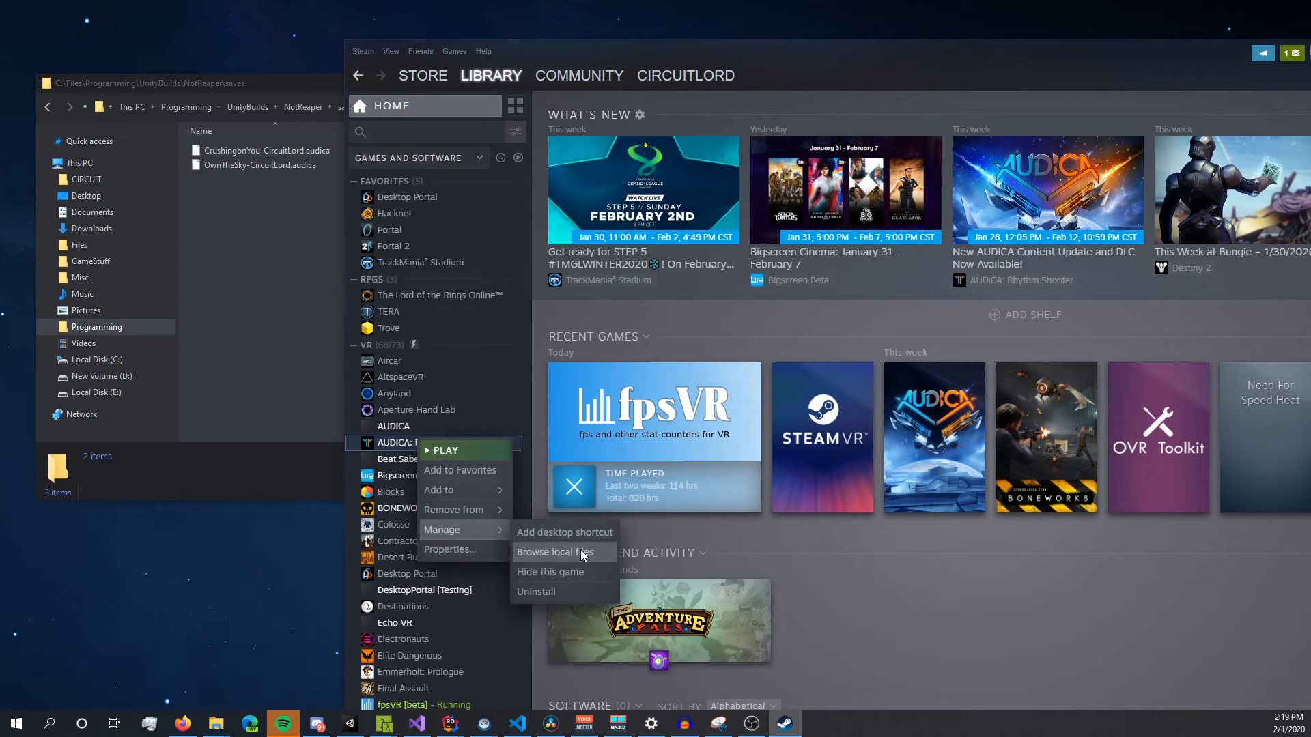
click(556, 552)
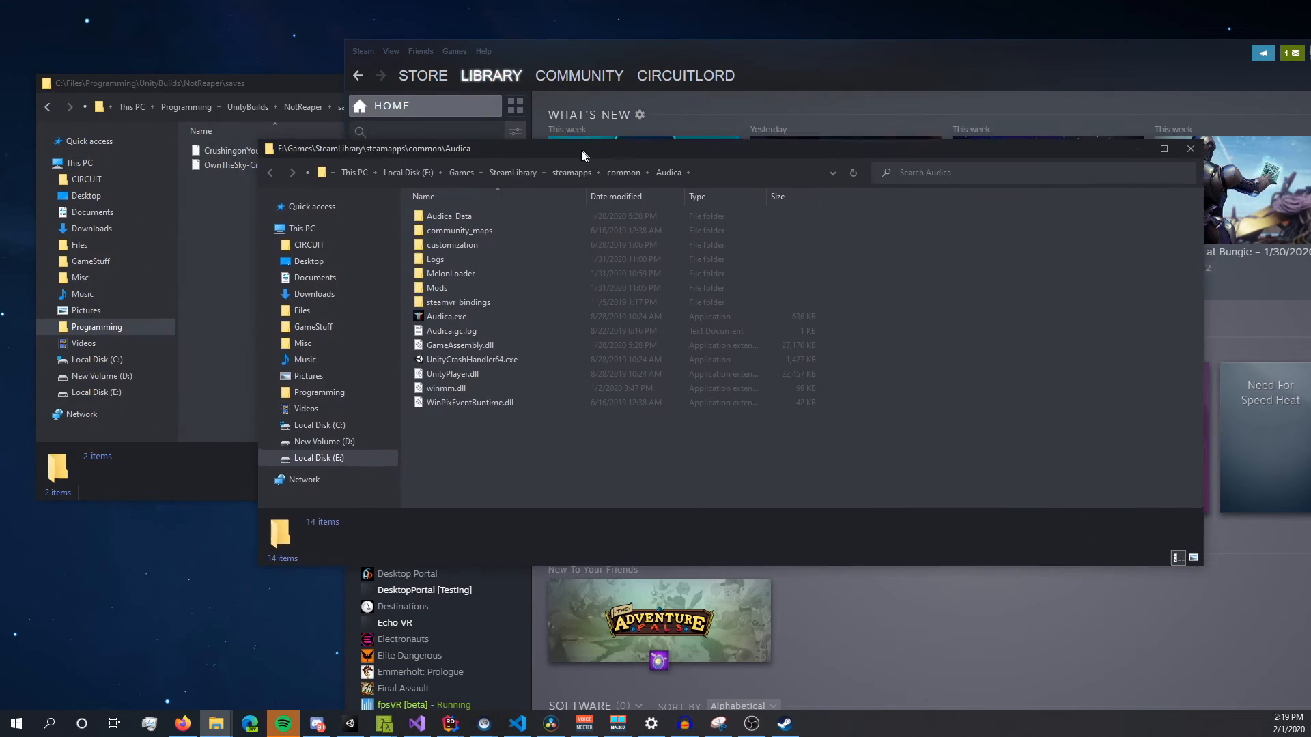
double_click(449, 216)
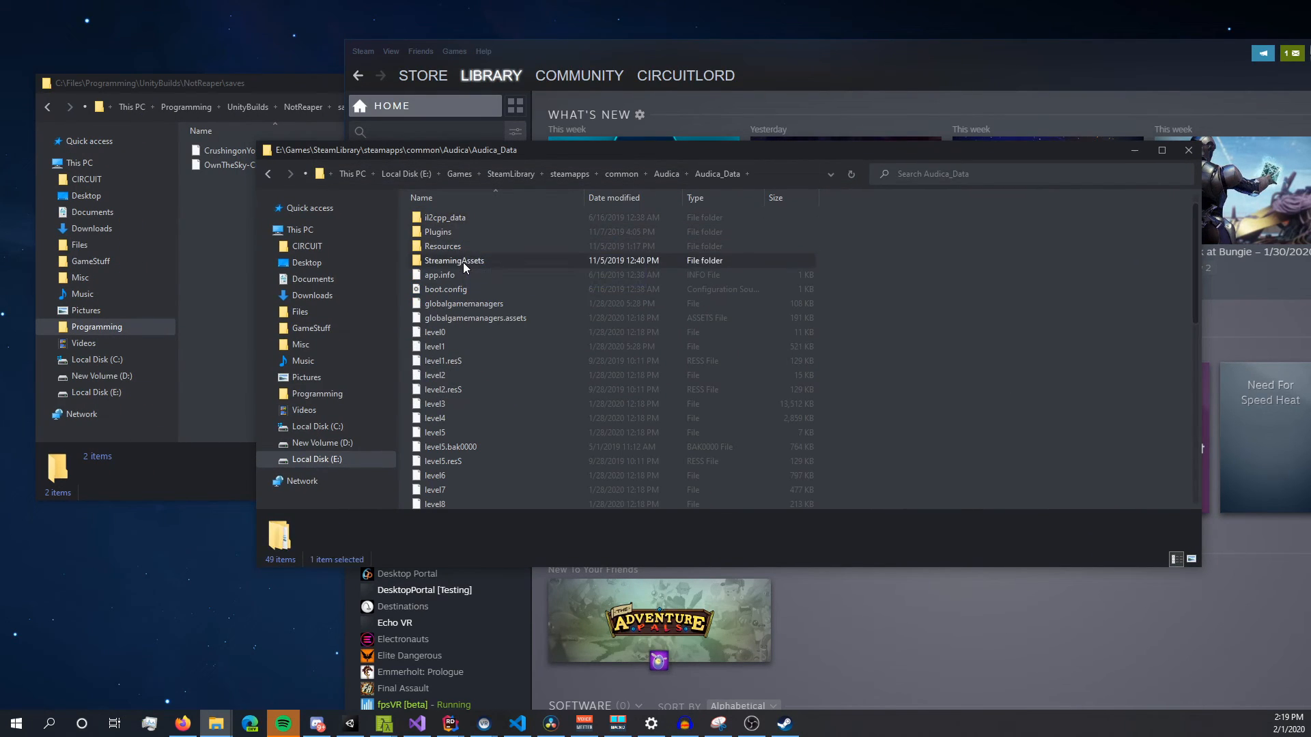
double_click(454, 260)
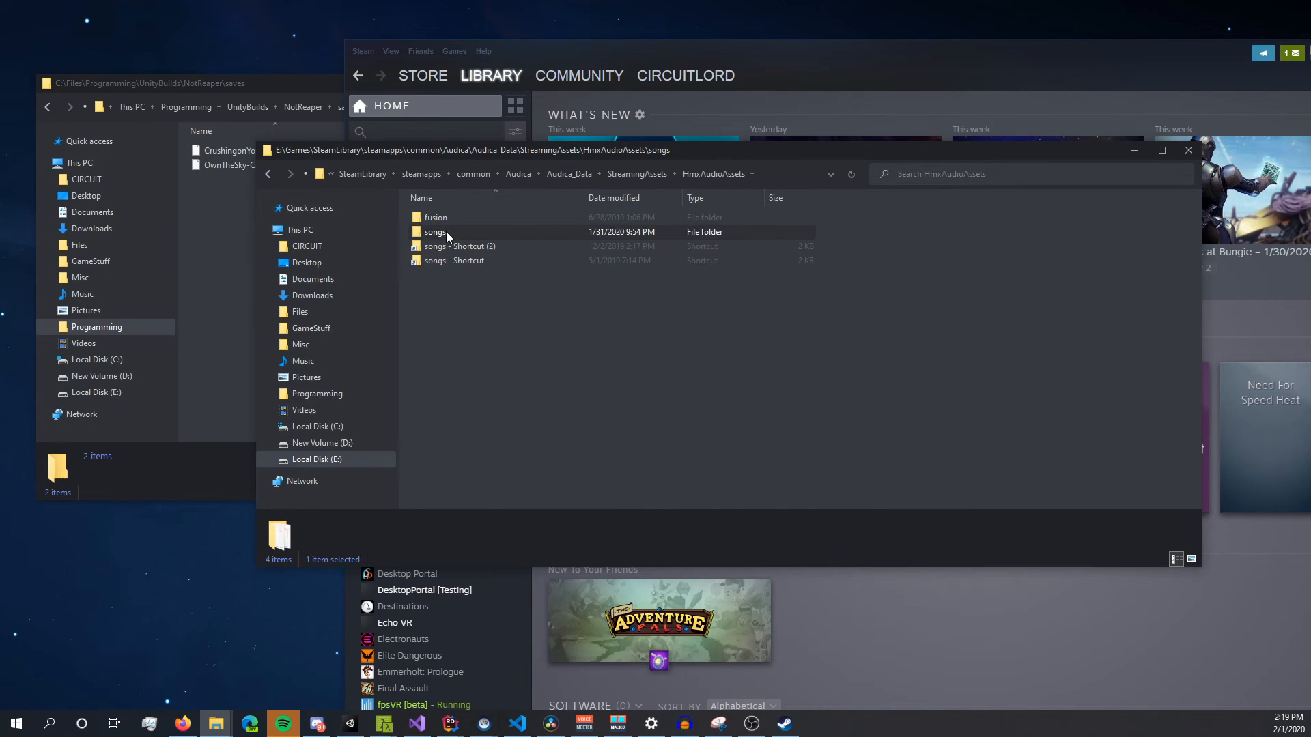
double_click(434, 231)
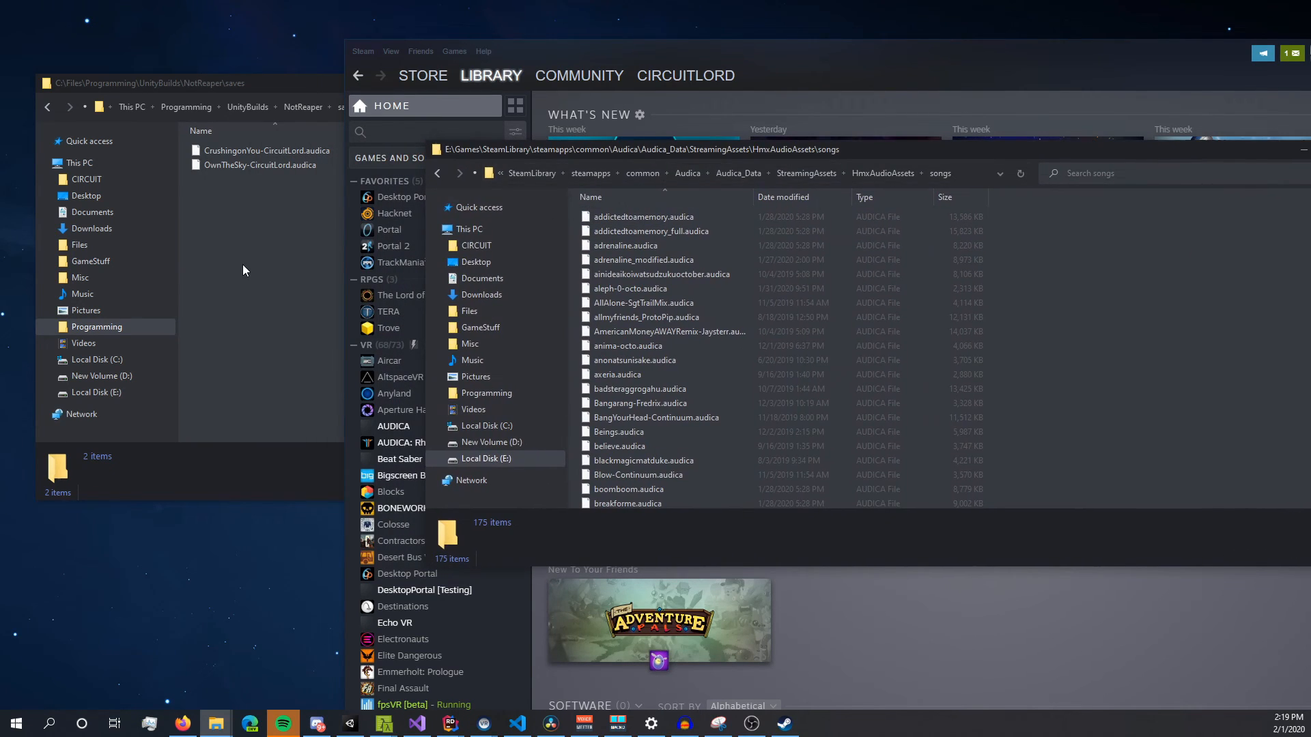